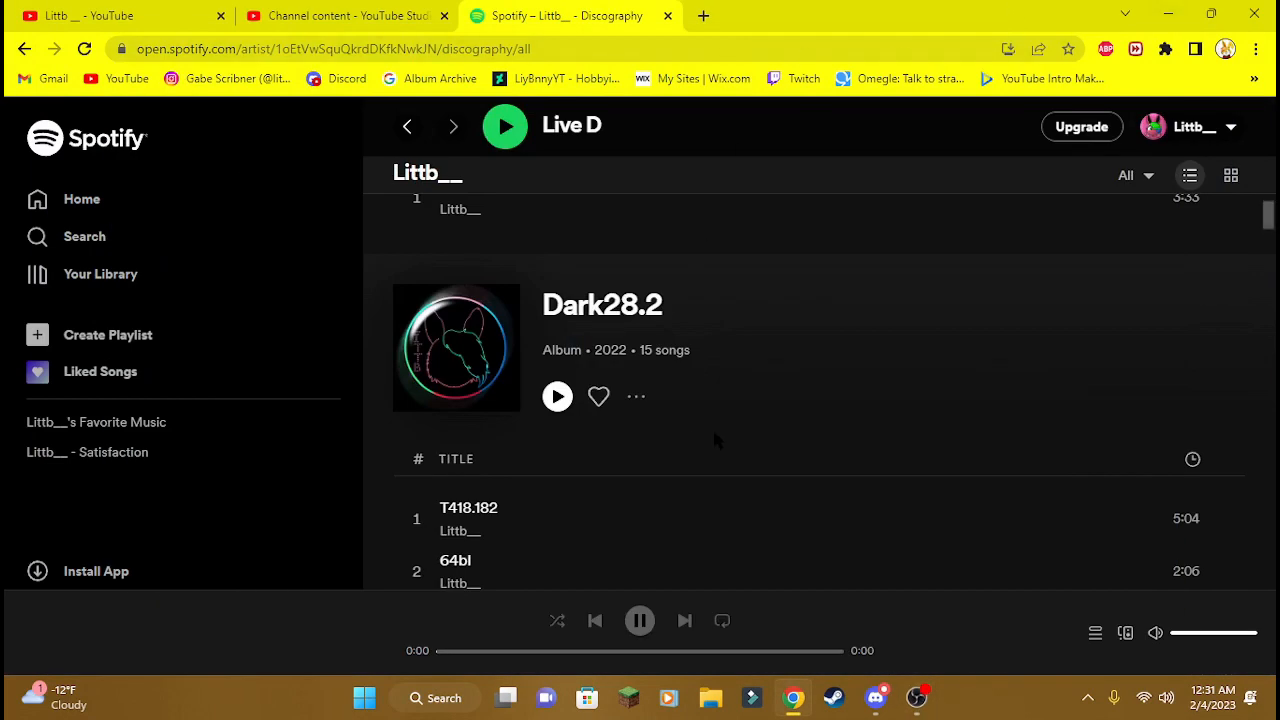
Scroll up Littb__'s Spotify discography to the 2023 album Back In Action! and its tracks
{"action": "scroll", "scroll_direction": "up", "scroll_amount": 3}
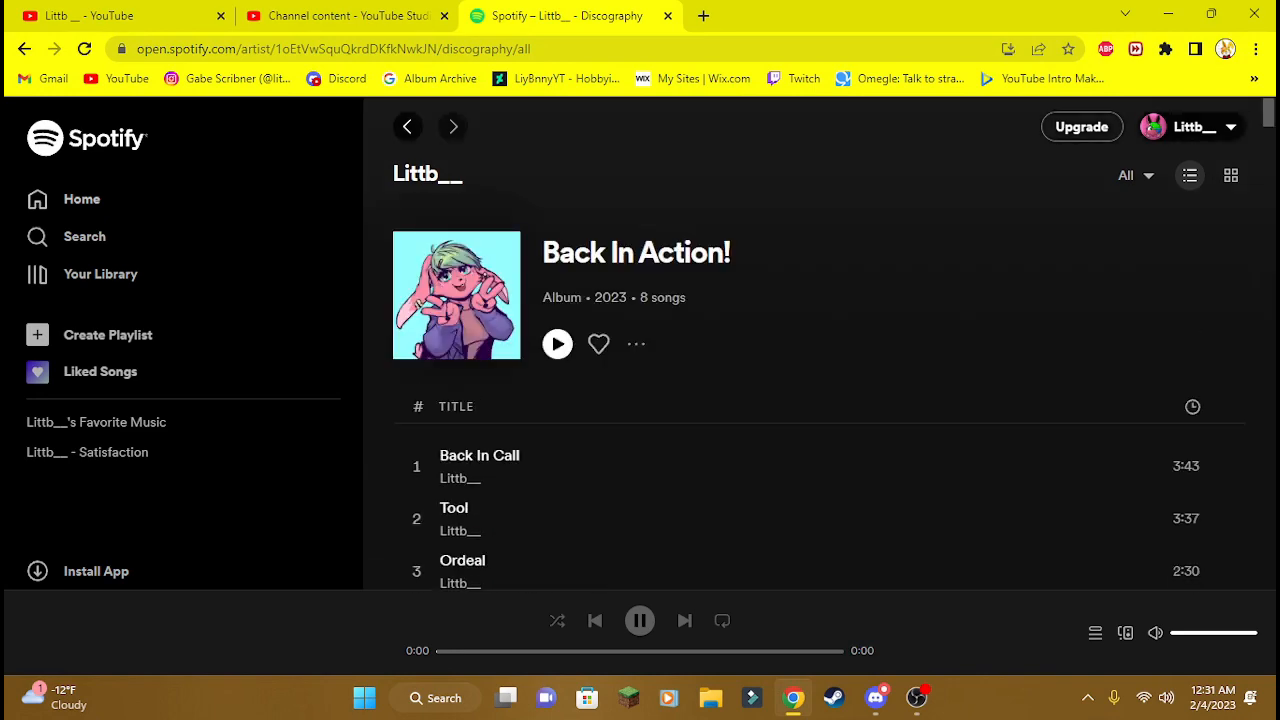
Show Littb__'s YouTube Community posts, including the one announcing their music on Spotify
{"action": "left_click", "coordinate": [408, 126]}
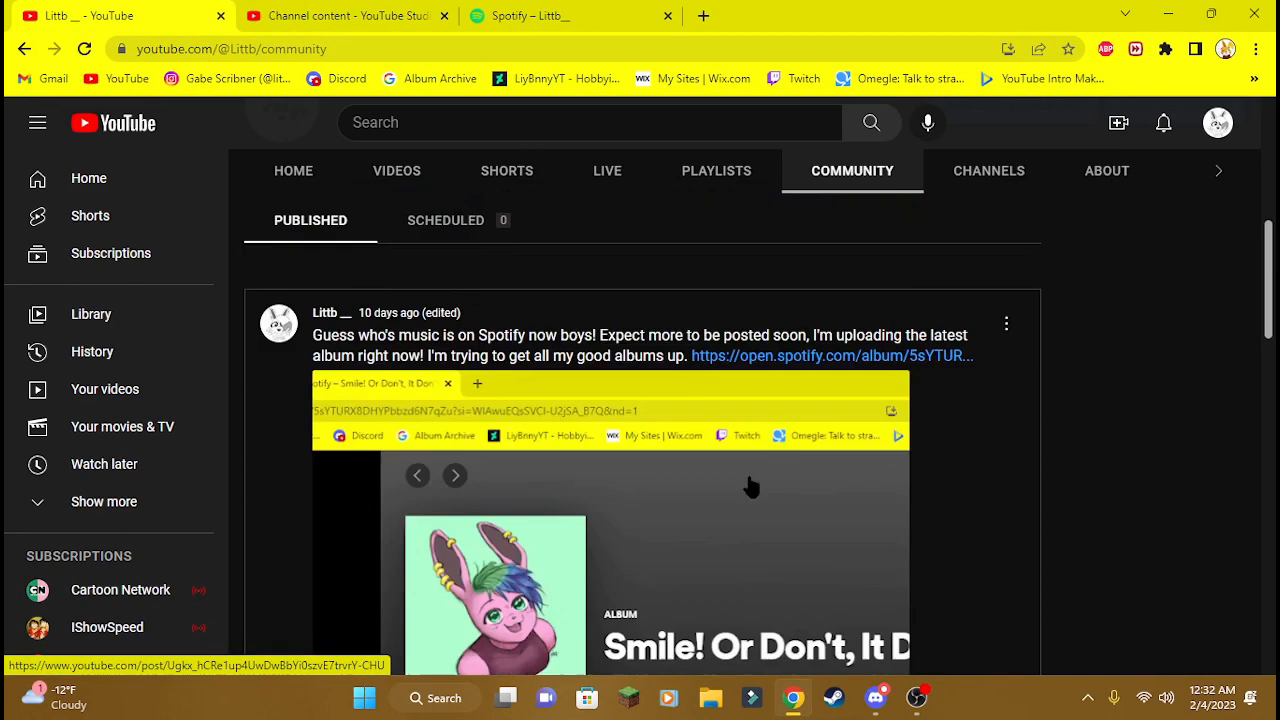
{"action": "scroll", "scroll_direction": "down", "scroll_amount": 3}
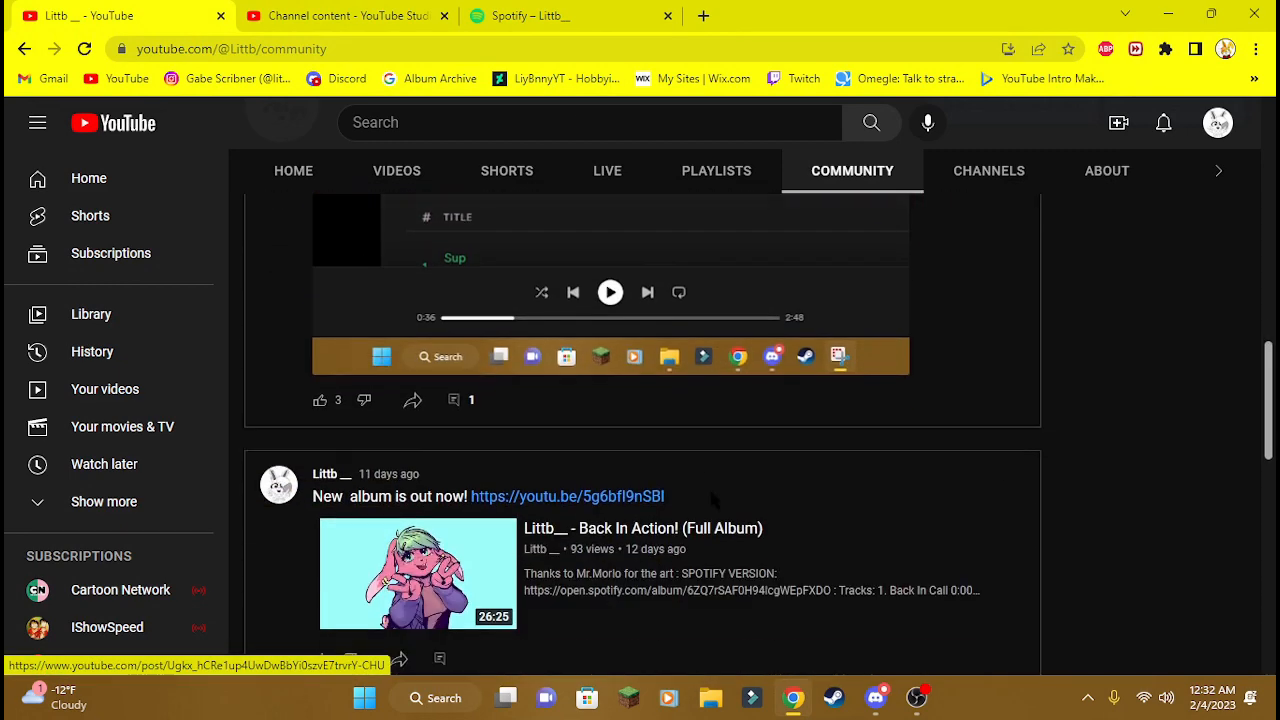
{"action": "scroll", "scroll_direction": "up", "scroll_amount": 3}
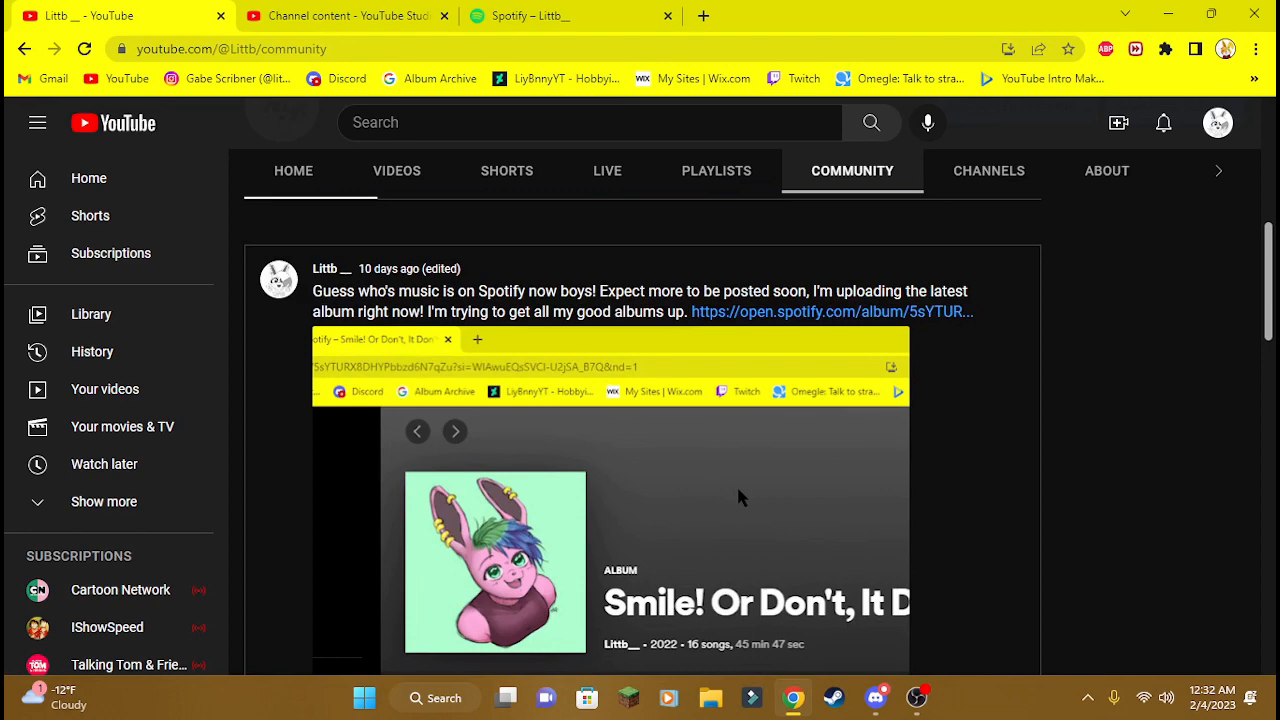
Return to Littb__'s Spotify page and scroll through the first albums of the discography
{"action": "left_click", "coordinate": [570, 15]}
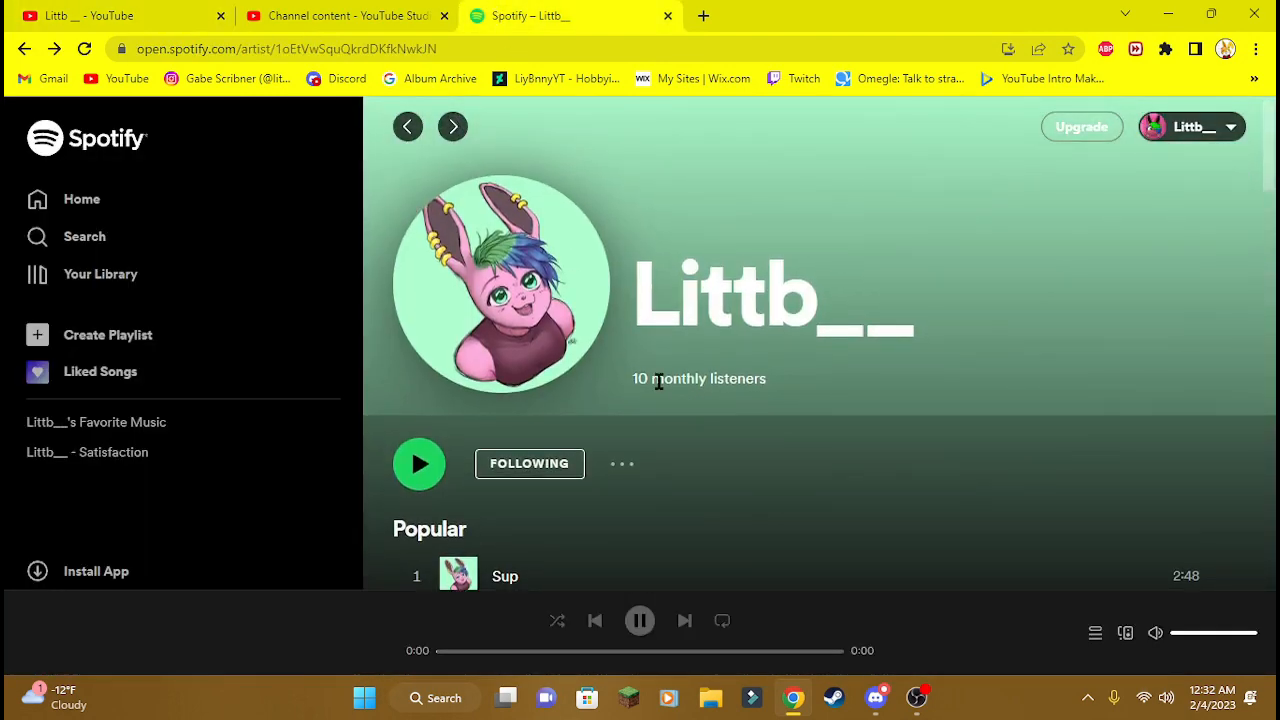
{"action": "mouse_move", "coordinate": [770, 303]}
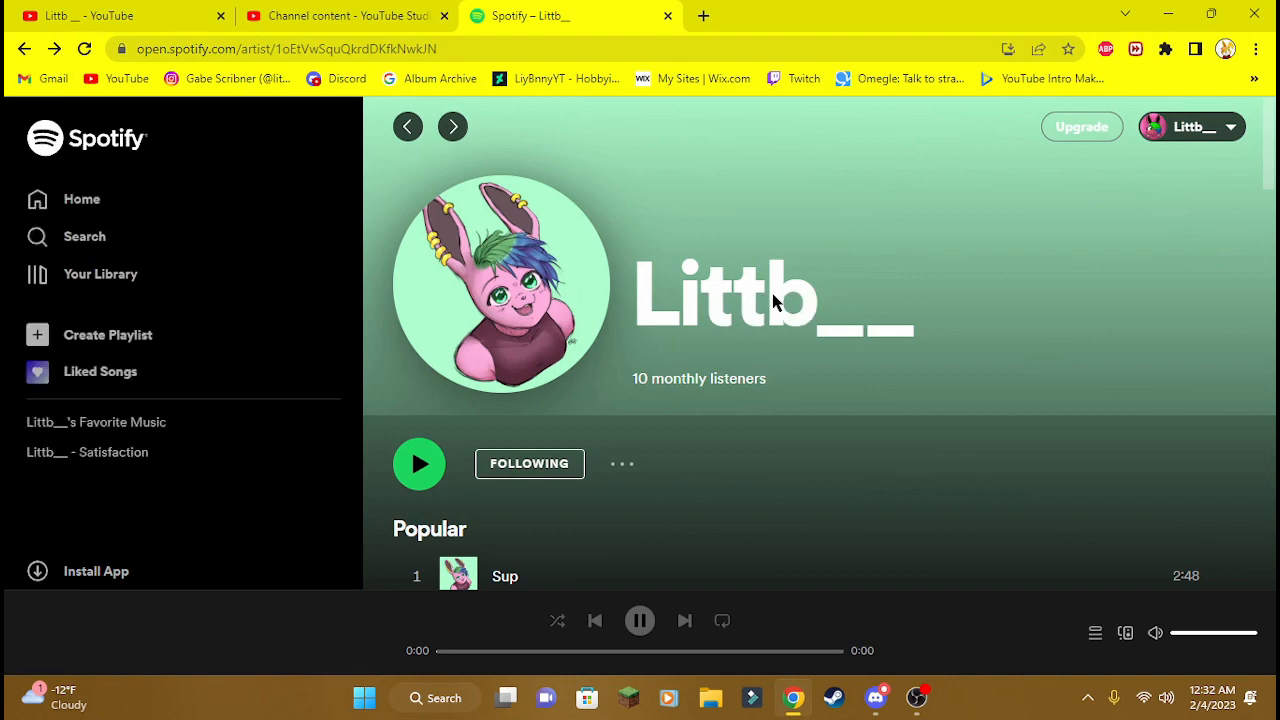
{"action": "mouse_move", "coordinate": [780, 303]}
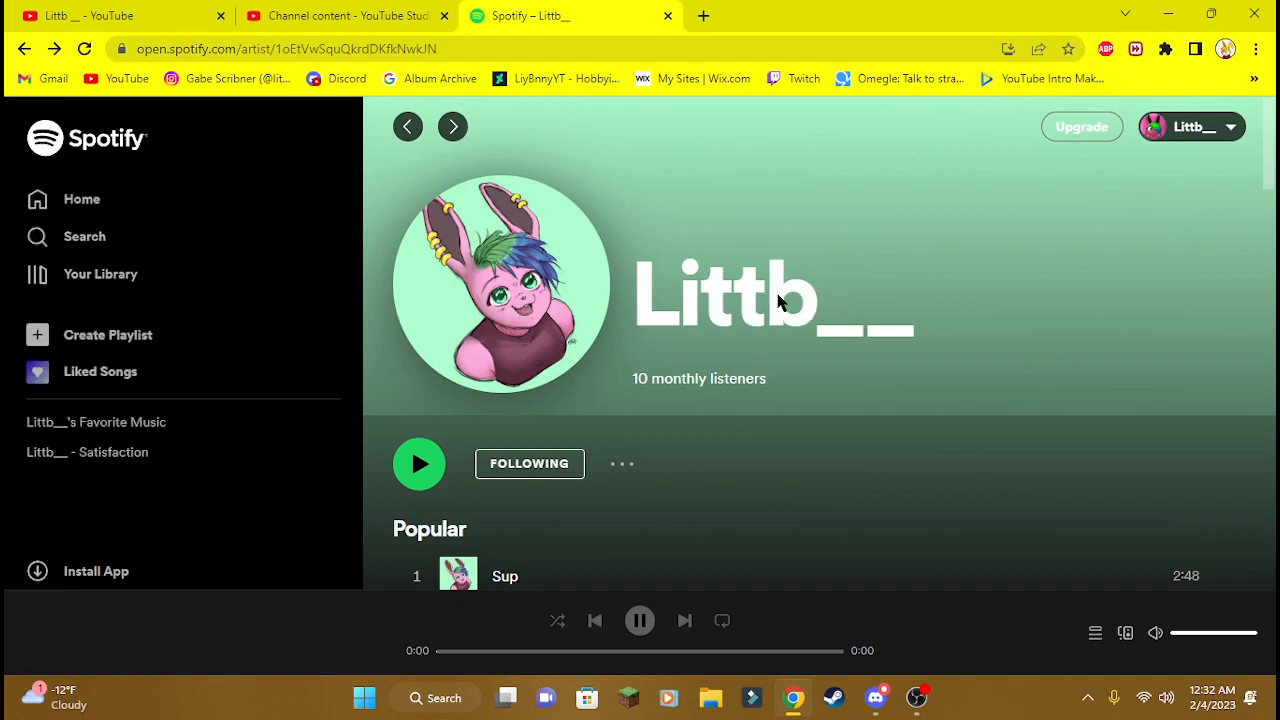
{"action": "scroll", "scroll_direction": "down", "scroll_amount": 3}
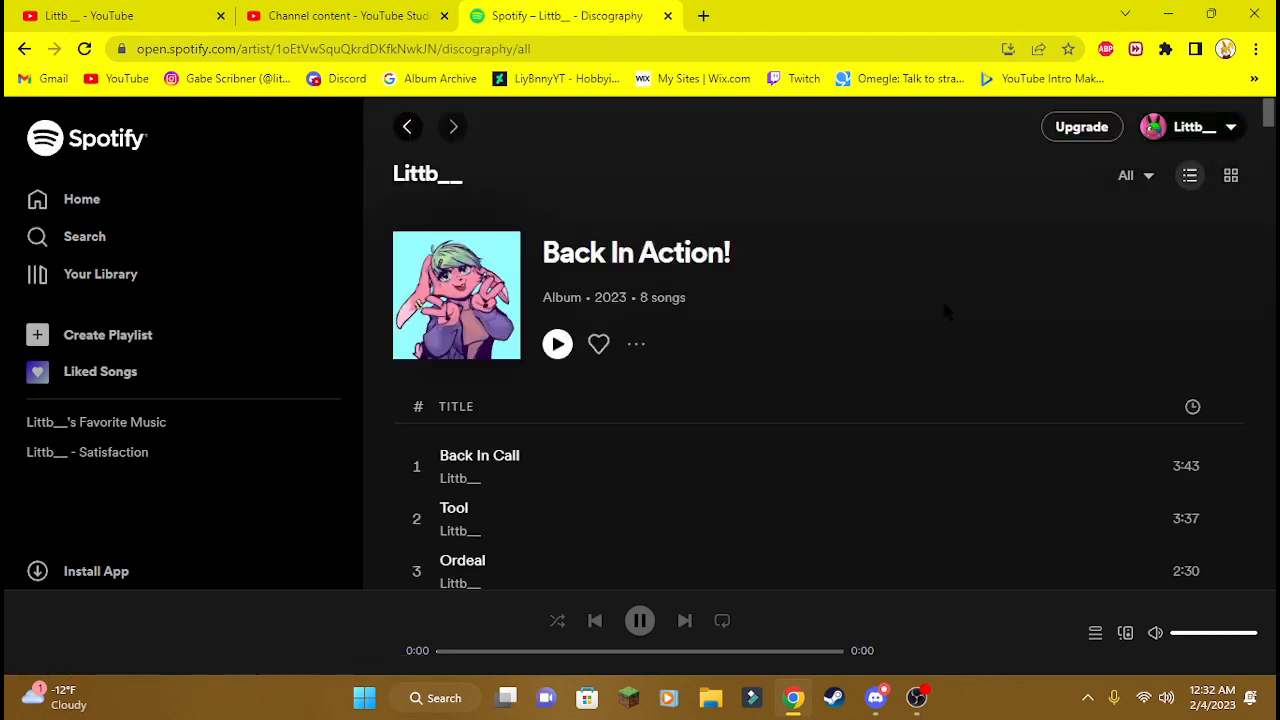
{"action": "scroll", "scroll_direction": "down", "scroll_amount": 3}
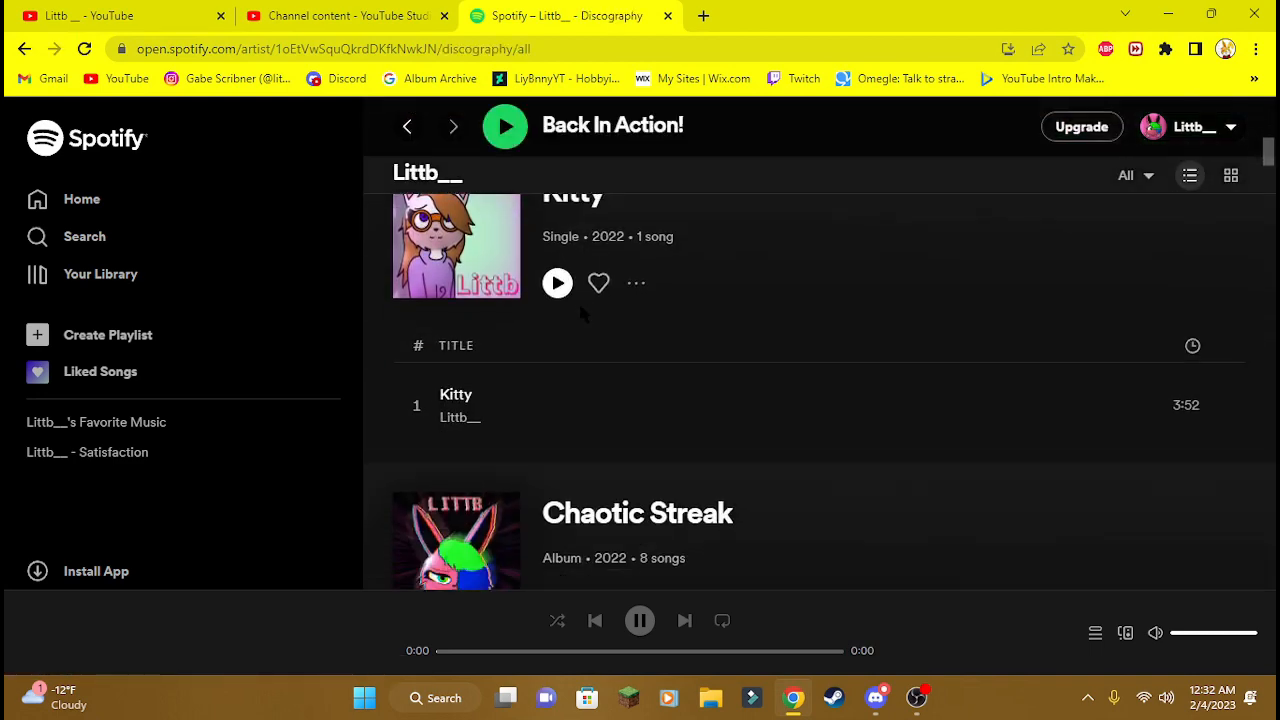
{"action": "scroll", "scroll_direction": "down", "scroll_amount": 3}
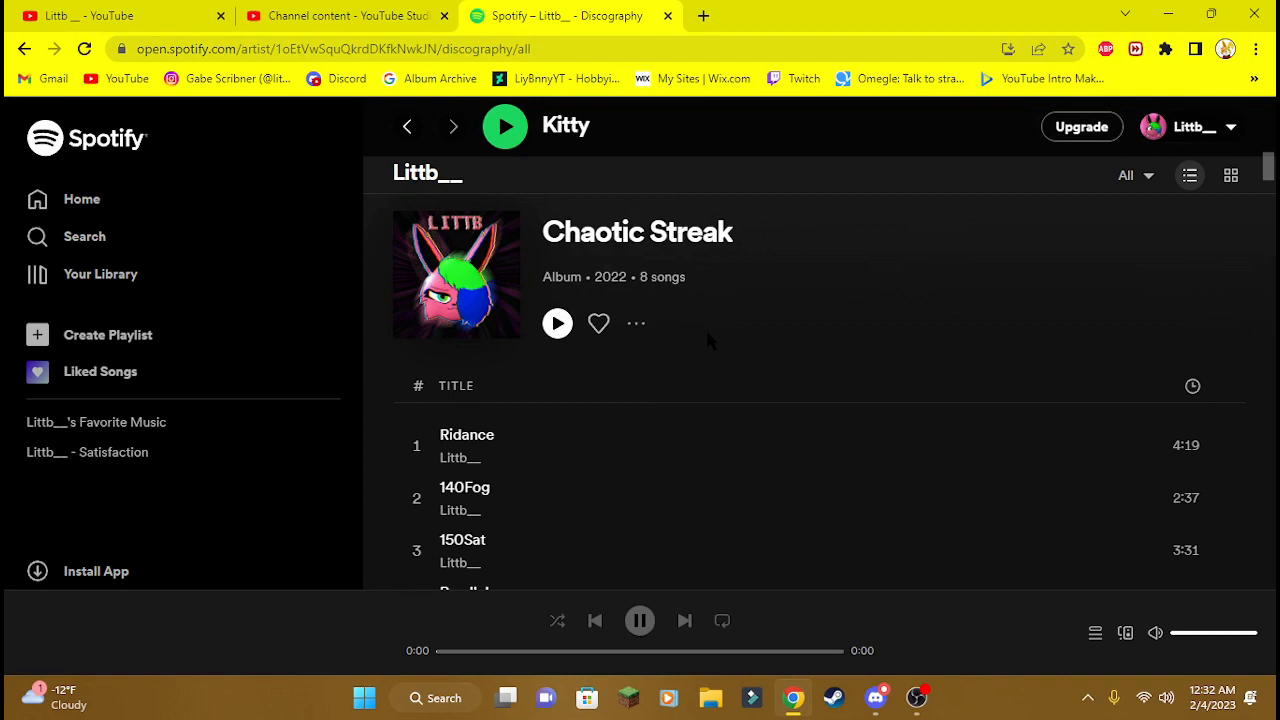
{"action": "scroll", "scroll_direction": "down", "scroll_amount": 3}
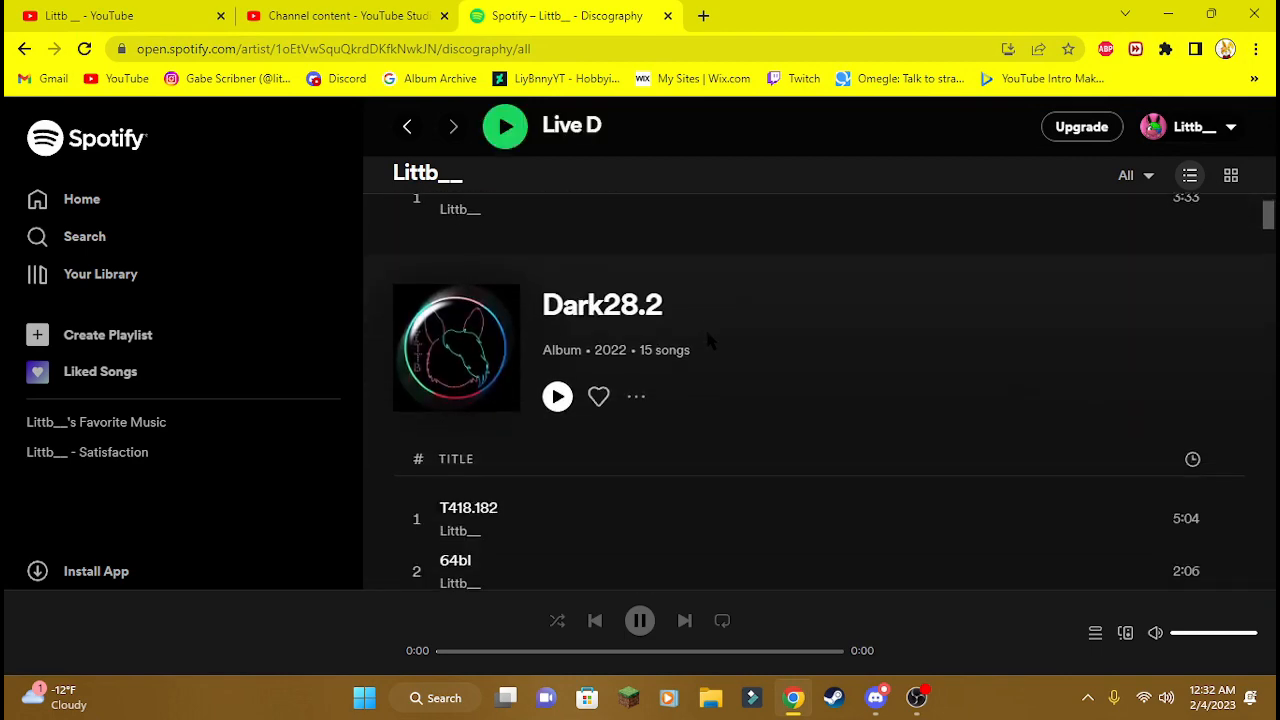
{"action": "scroll", "scroll_direction": "up", "scroll_amount": 3}
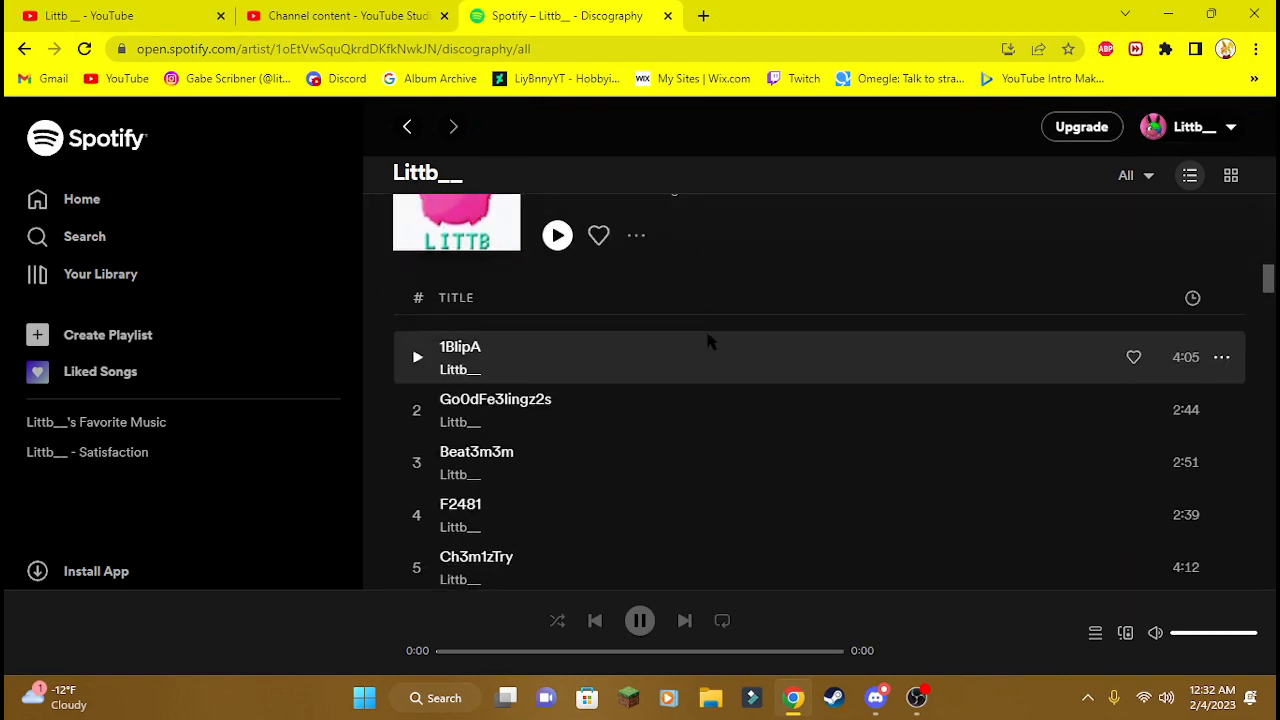
Continue down the discography through the remaining albums to Satisfaction
{"action": "scroll", "scroll_direction": "down", "scroll_amount": 3}
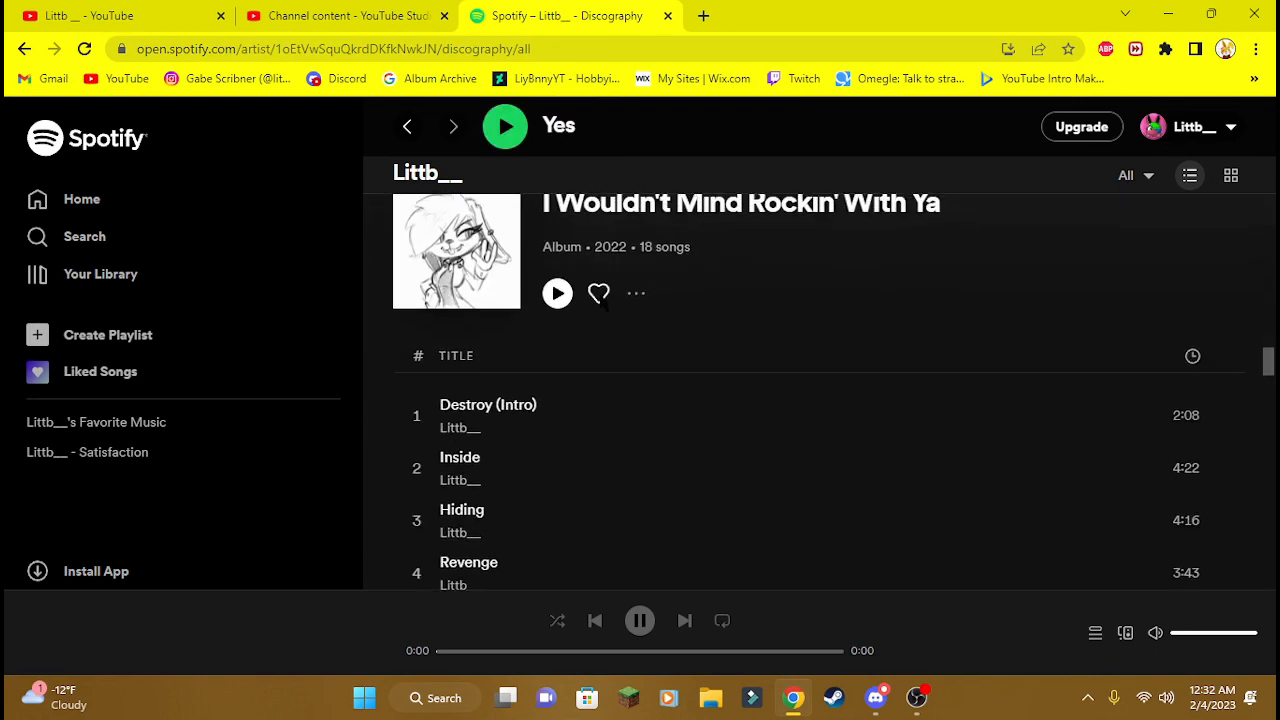
{"action": "scroll", "scroll_direction": "down", "scroll_amount": 3}
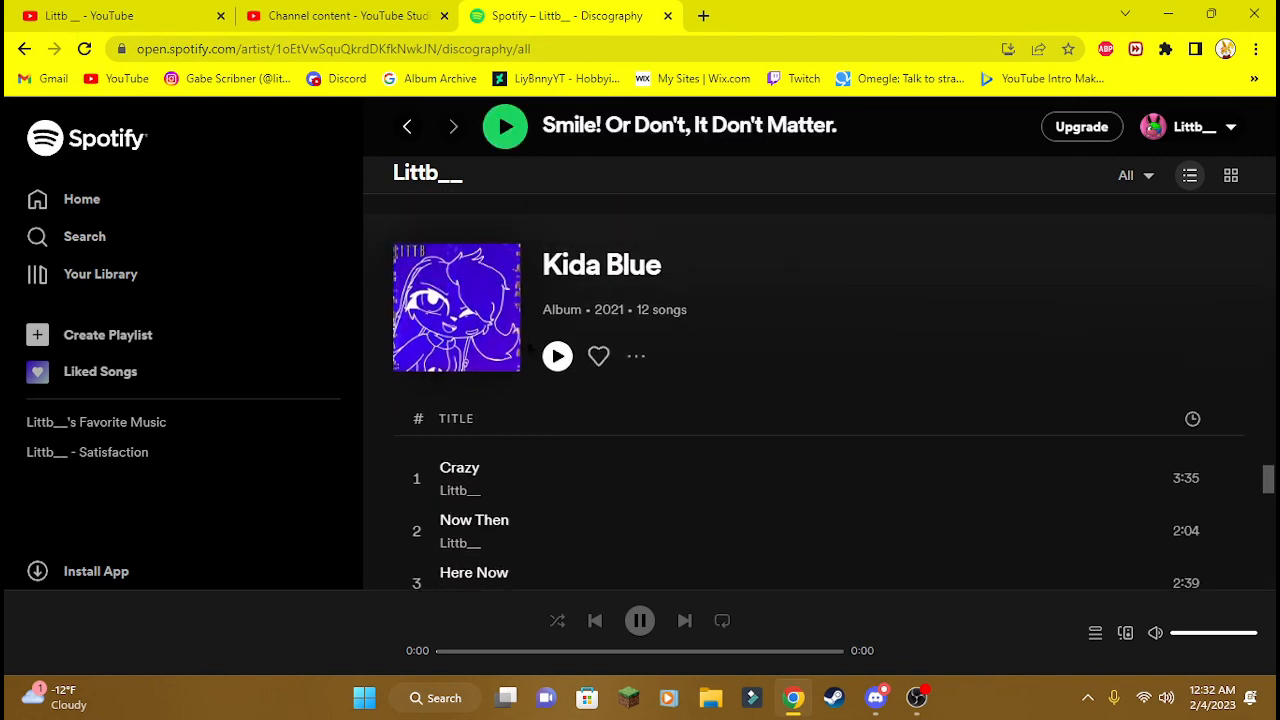
{"action": "scroll", "scroll_direction": "down", "scroll_amount": 3}
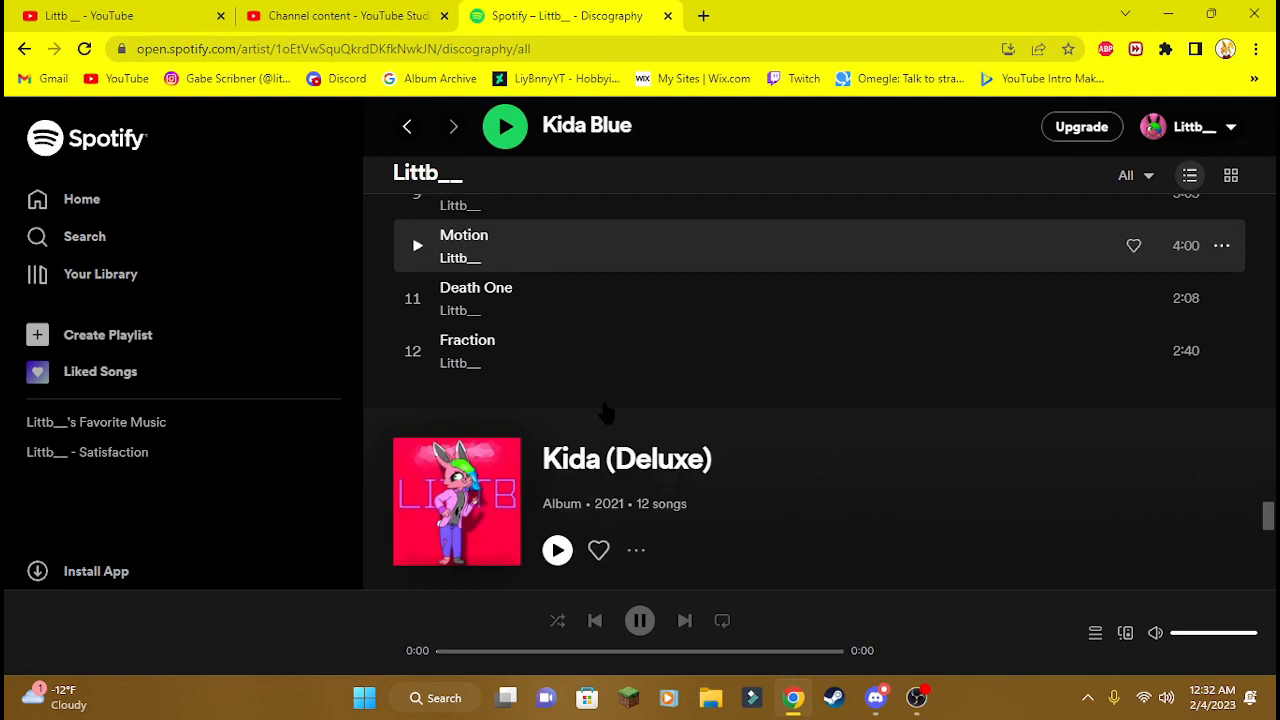
{"action": "scroll", "scroll_direction": "down", "scroll_amount": 3}
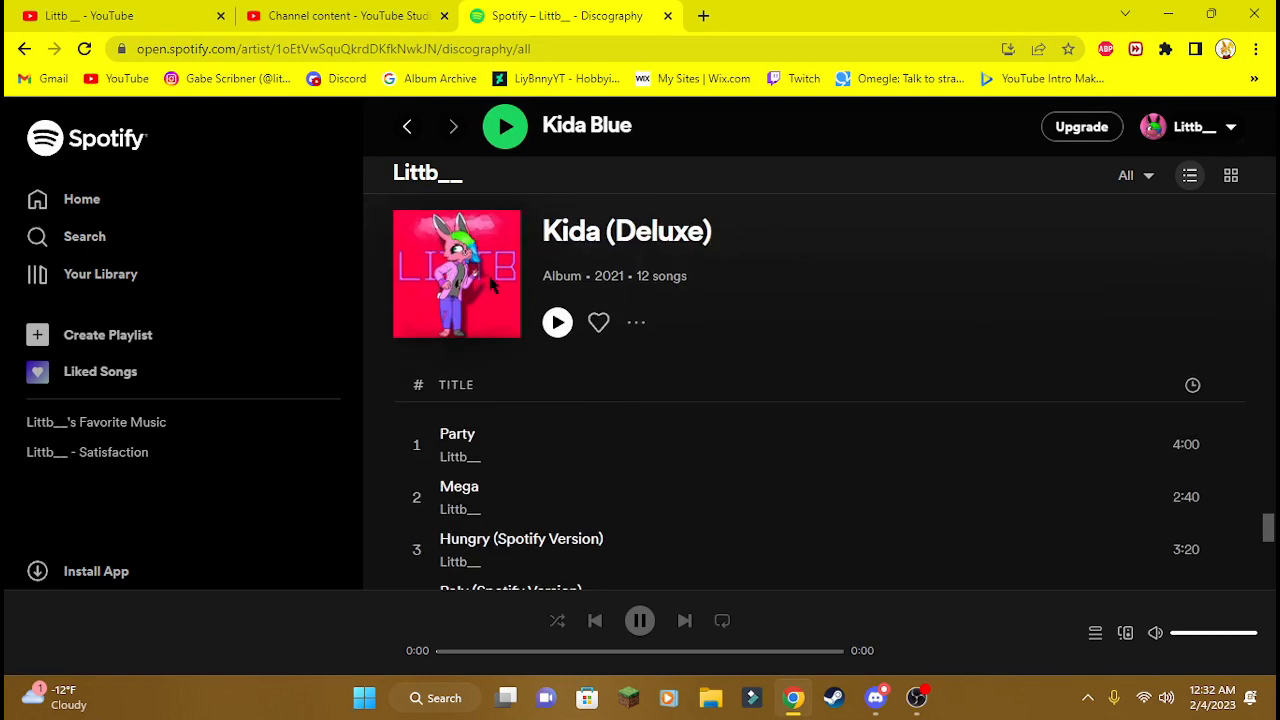
{"action": "scroll", "scroll_direction": "down", "scroll_amount": 3}
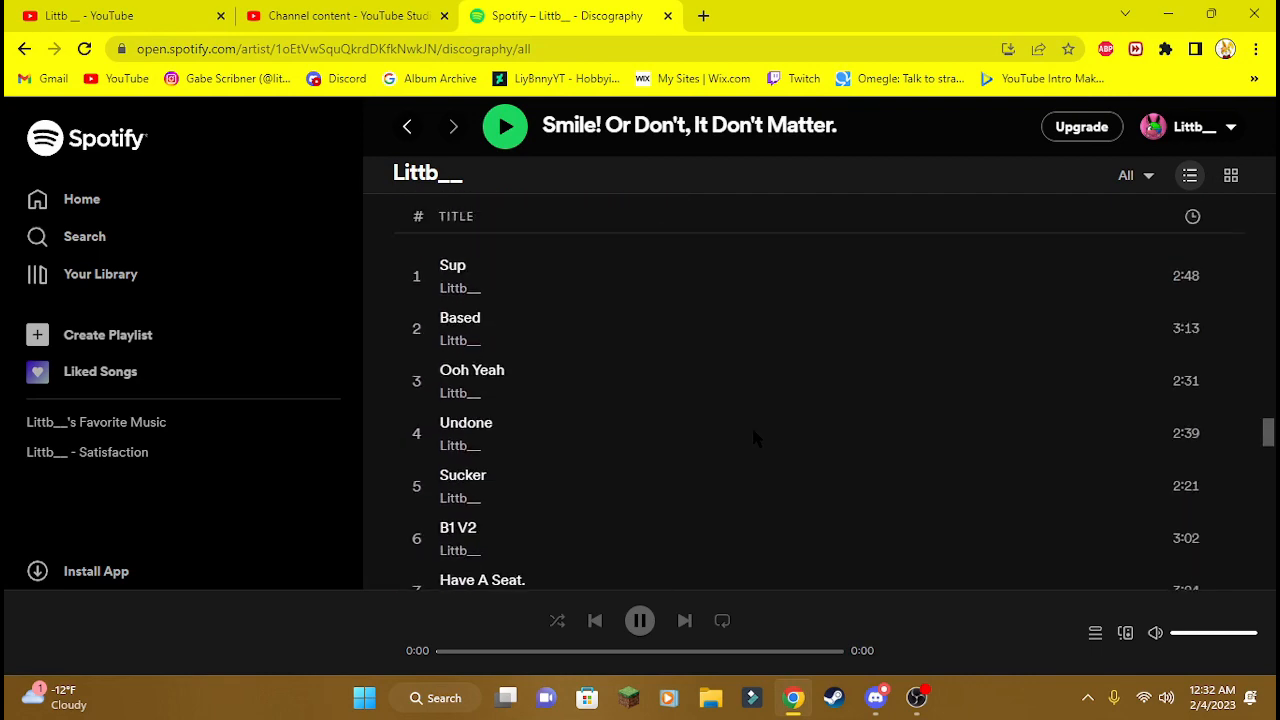
{"action": "left_click", "coordinate": [87, 452]}
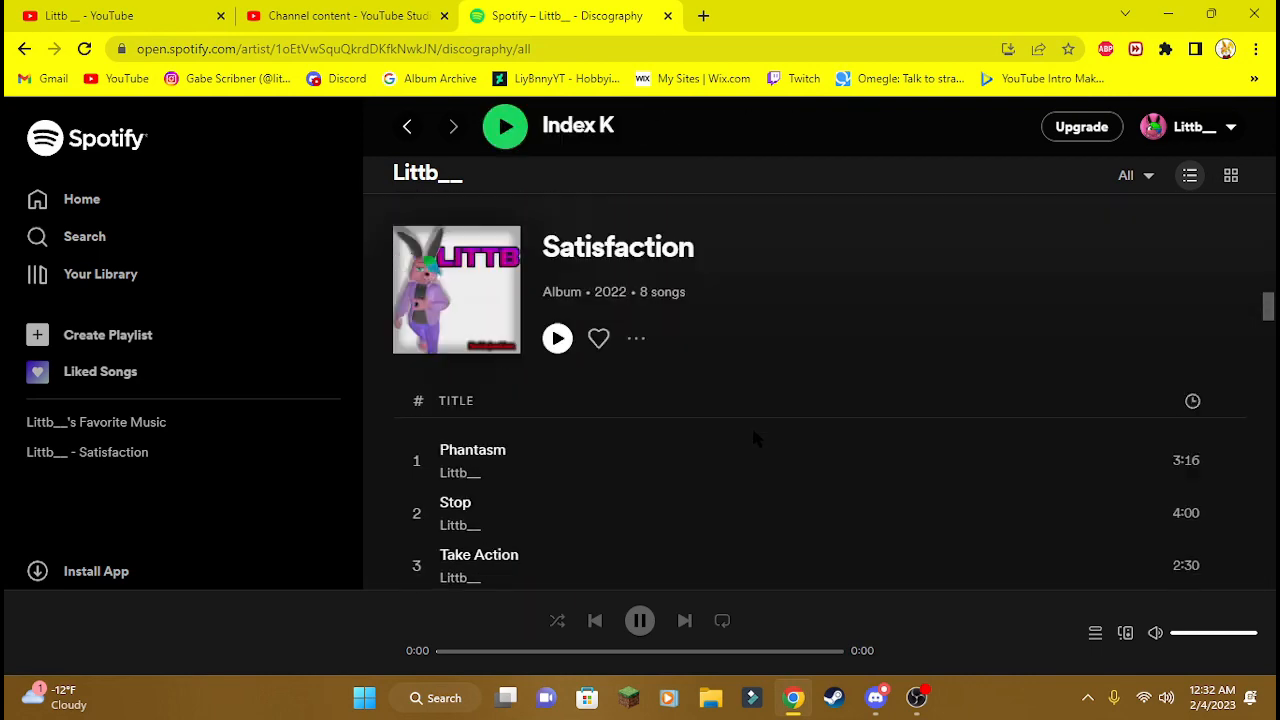
{"action": "scroll", "scroll_direction": "down", "scroll_amount": 3}
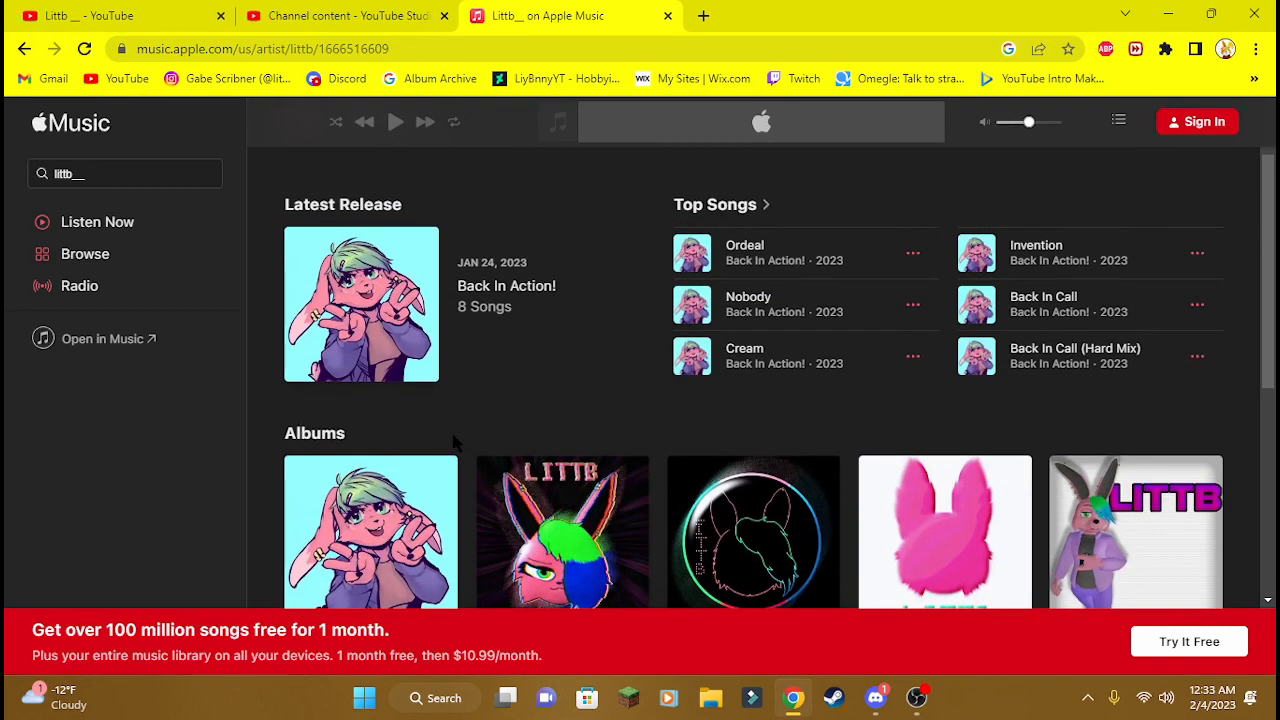
Scroll Littb__'s Apple Music page to view its five albums and three singles & EPs
{"action": "scroll", "scroll_direction": "down", "scroll_amount": 3}
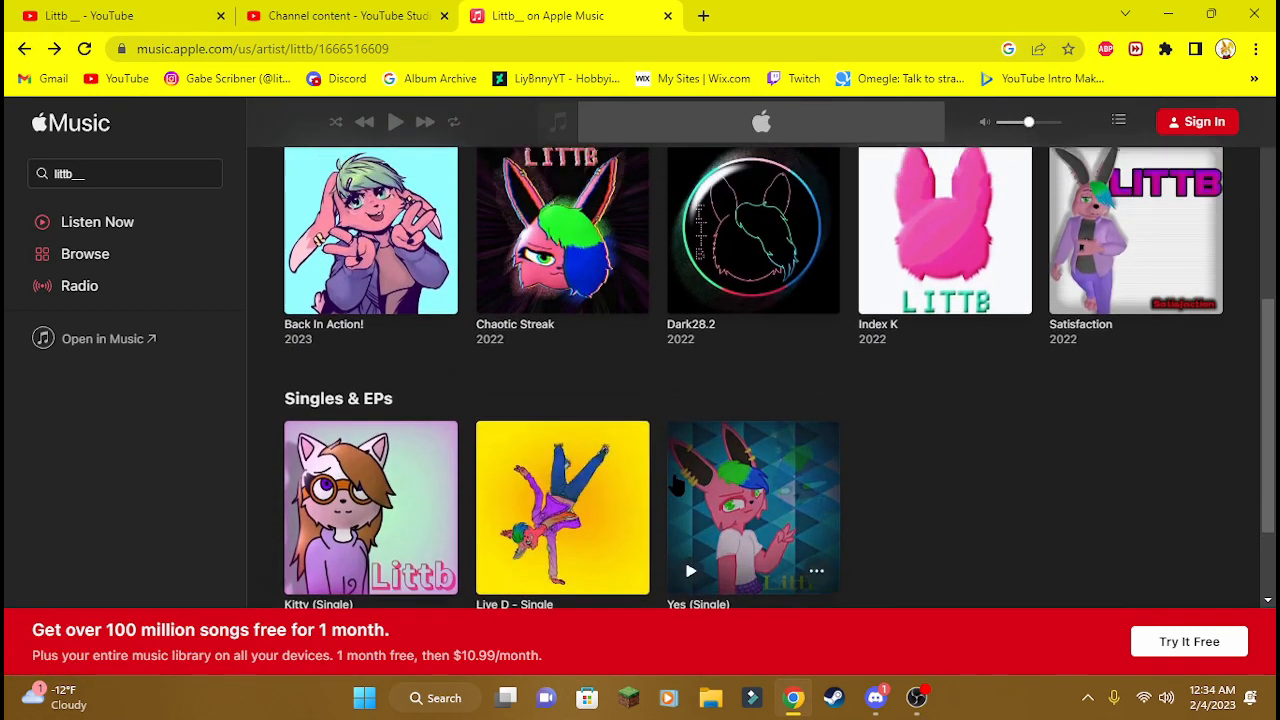
{"action": "scroll", "scroll_direction": "up", "scroll_amount": 3}
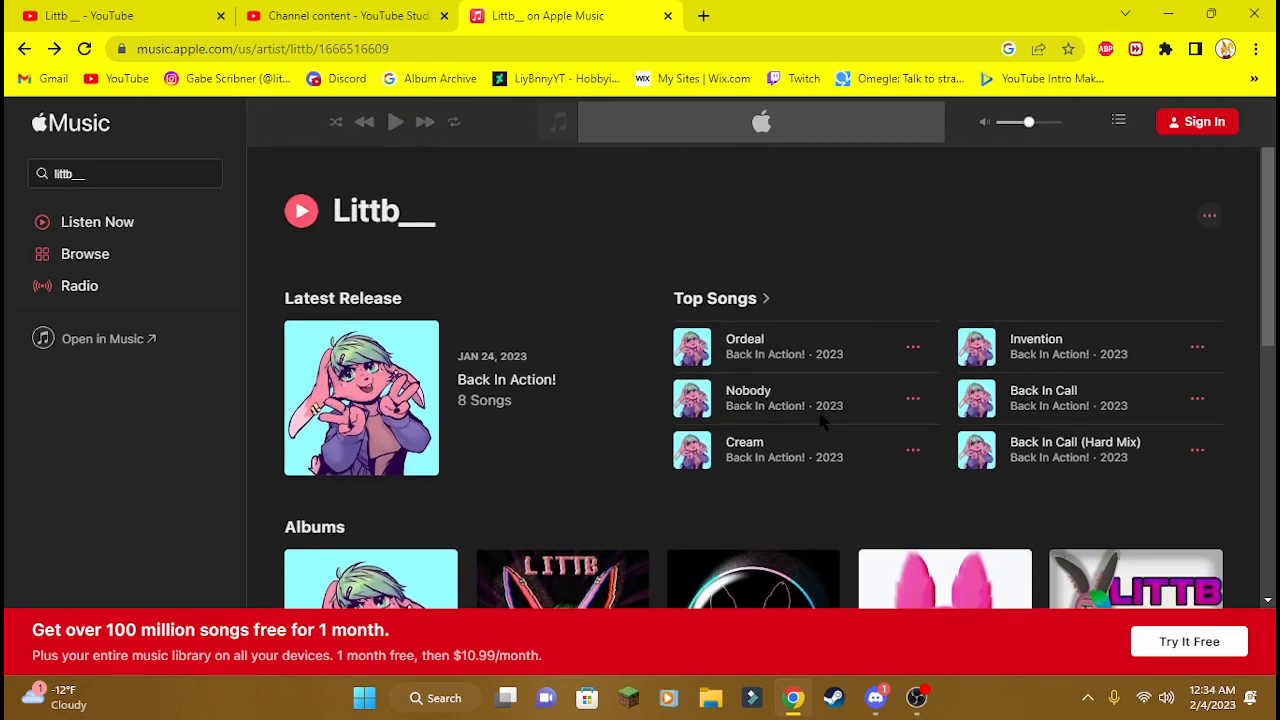
{"action": "scroll", "scroll_direction": "down", "scroll_amount": 3}
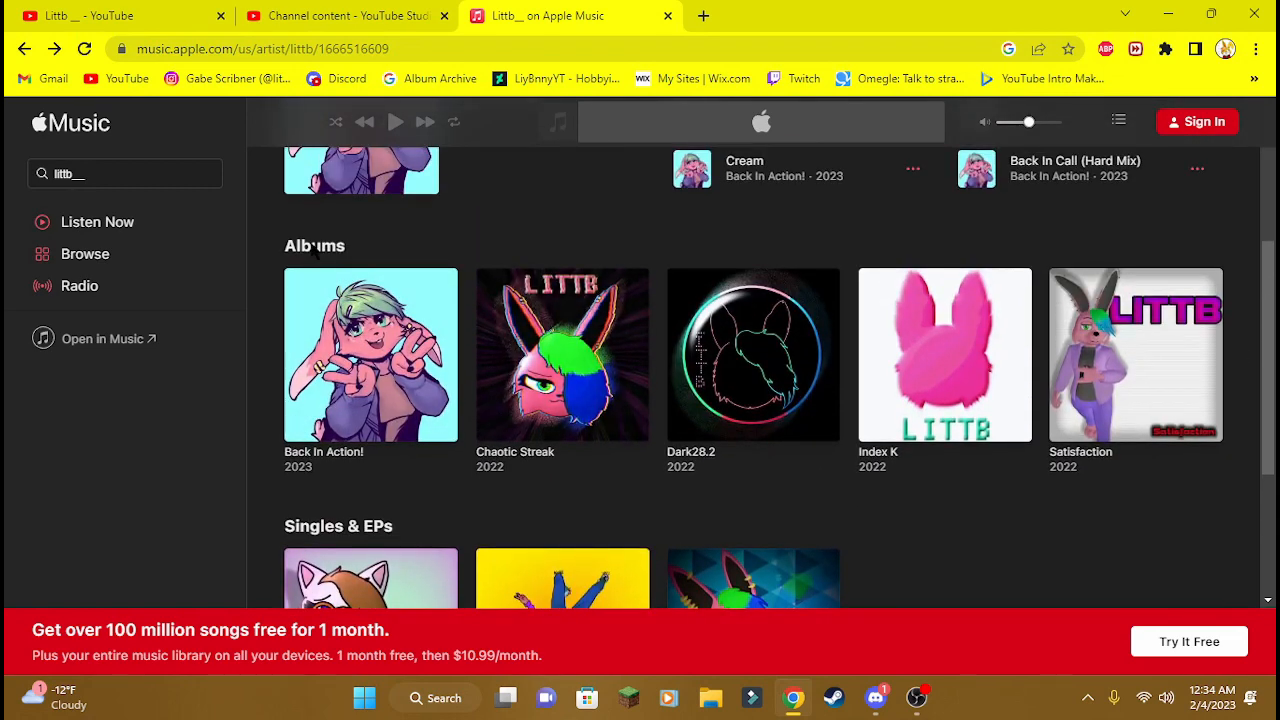
{"action": "scroll", "scroll_direction": "up", "scroll_amount": 3}
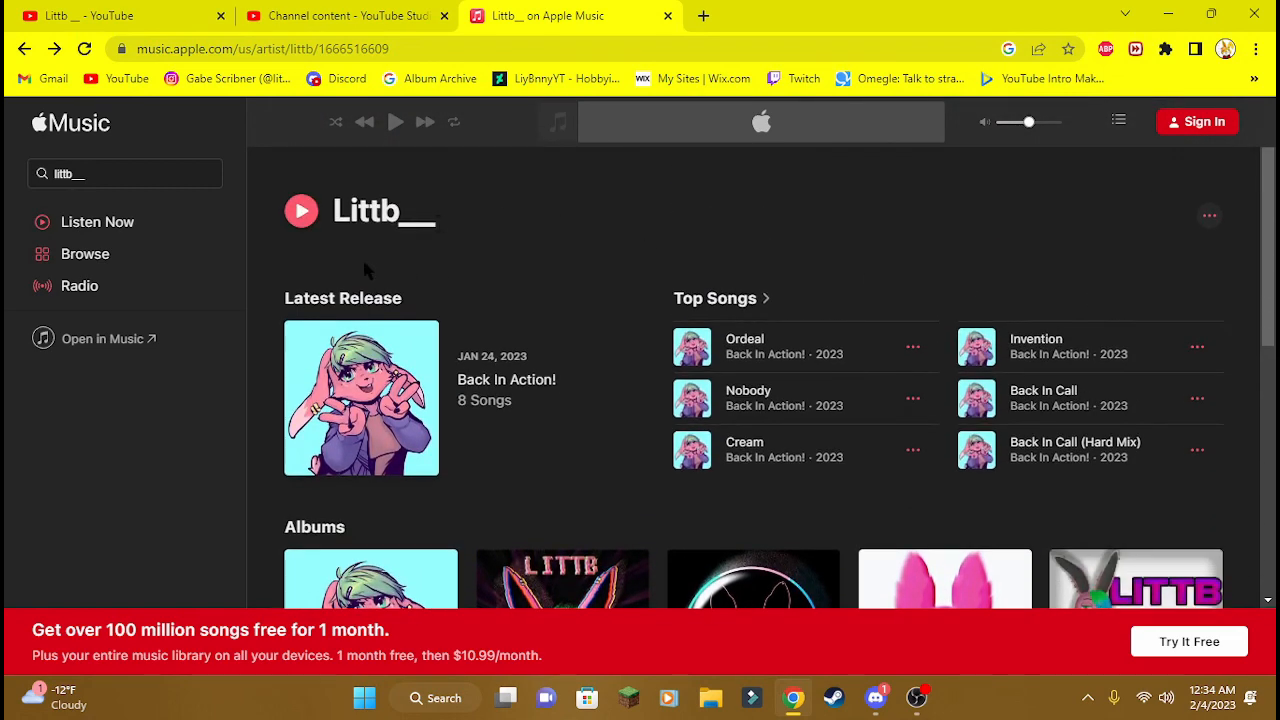
{"action": "scroll", "scroll_direction": "down", "scroll_amount": 3}
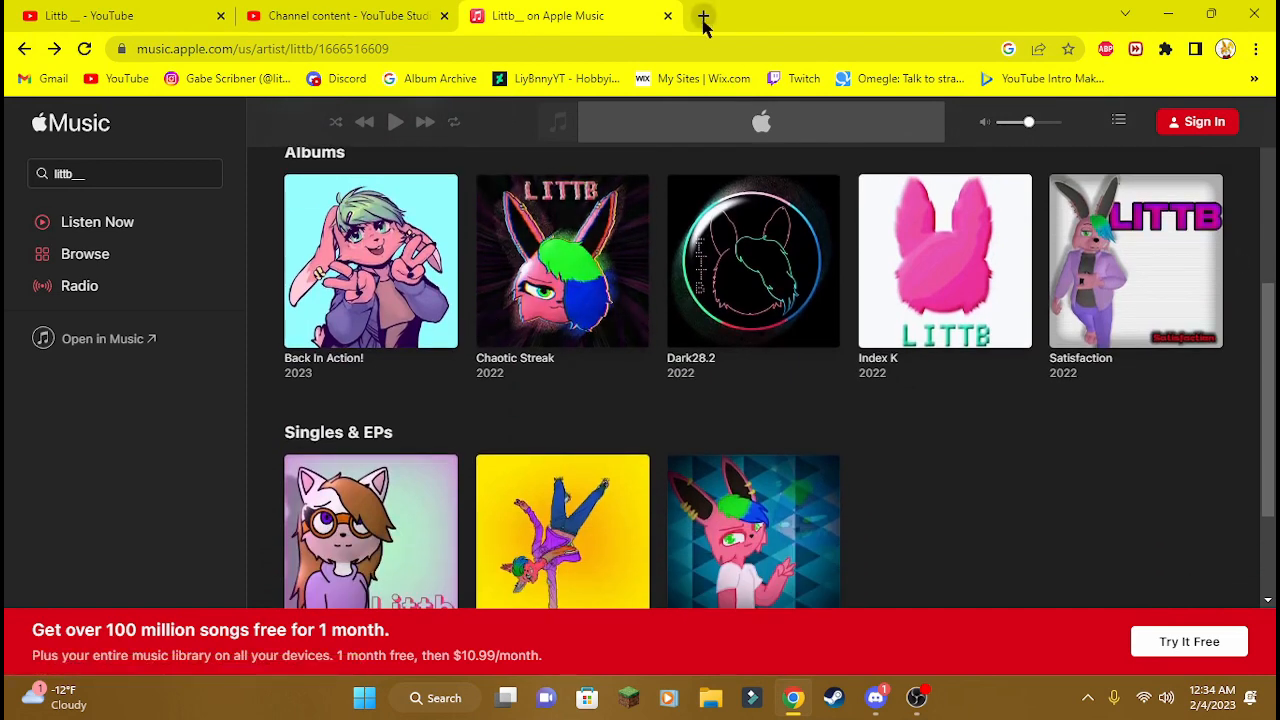
{"action": "mouse_move", "coordinate": [573, 15]}
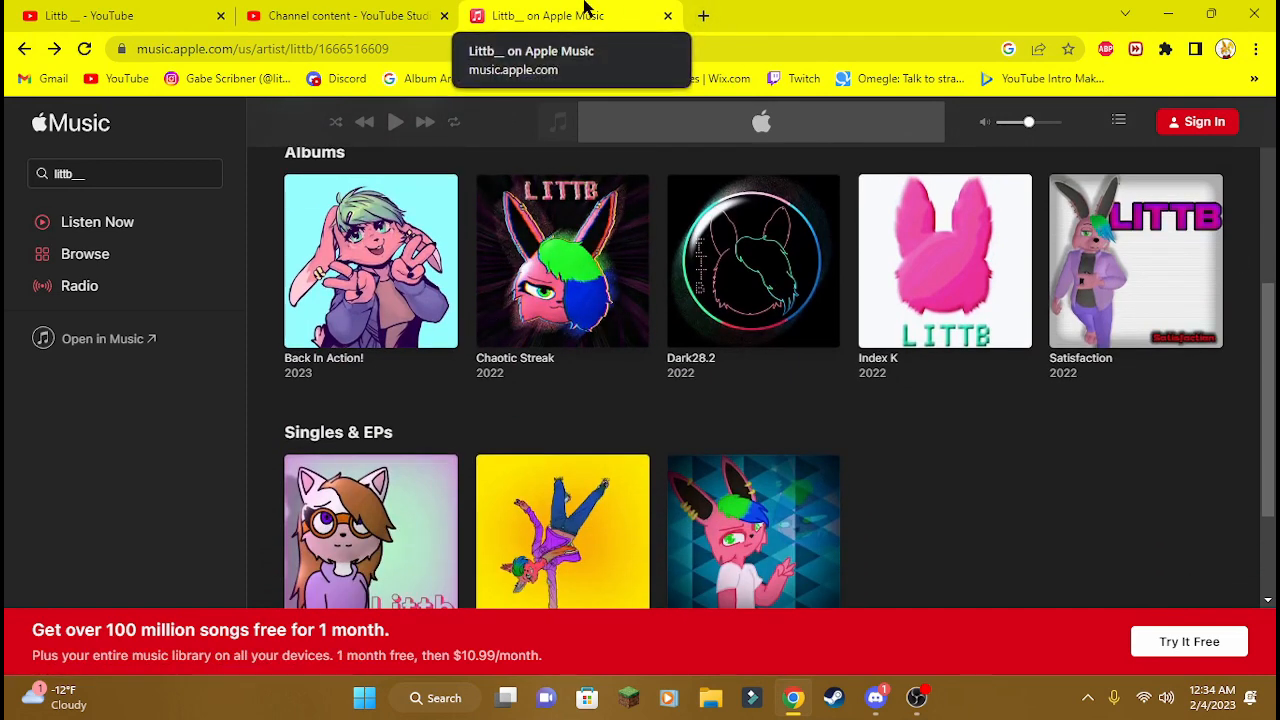
{"action": "mouse_move", "coordinate": [490, 30]}
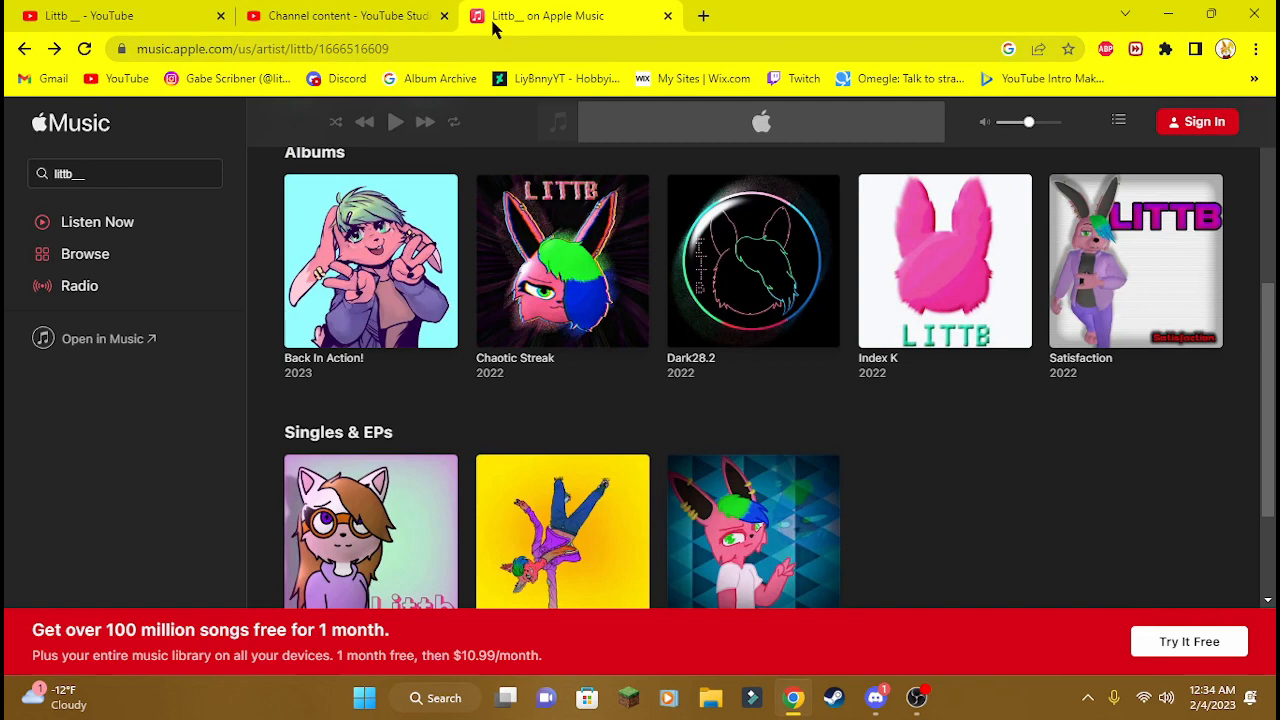
Show the littb__ Instagram profile, then DistroKid's My Music release list
{"action": "left_click", "coordinate": [790, 15]}
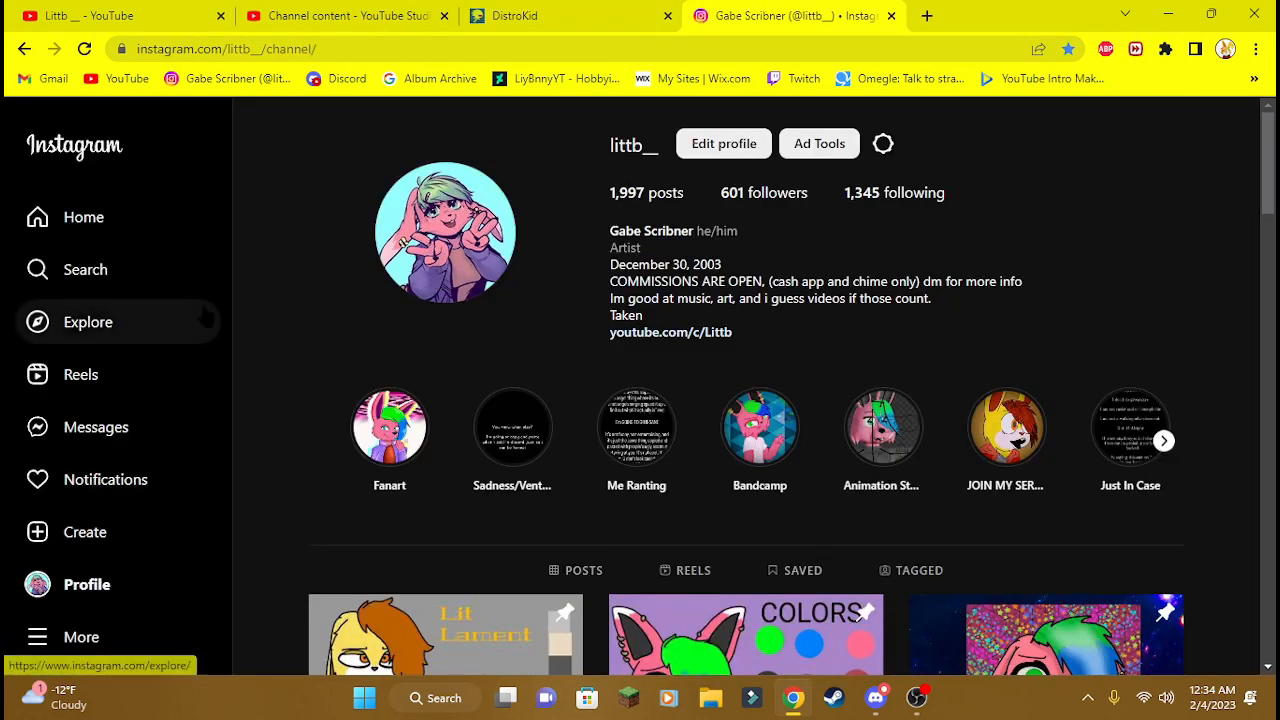
{"action": "mouse_move", "coordinate": [610, 500]}
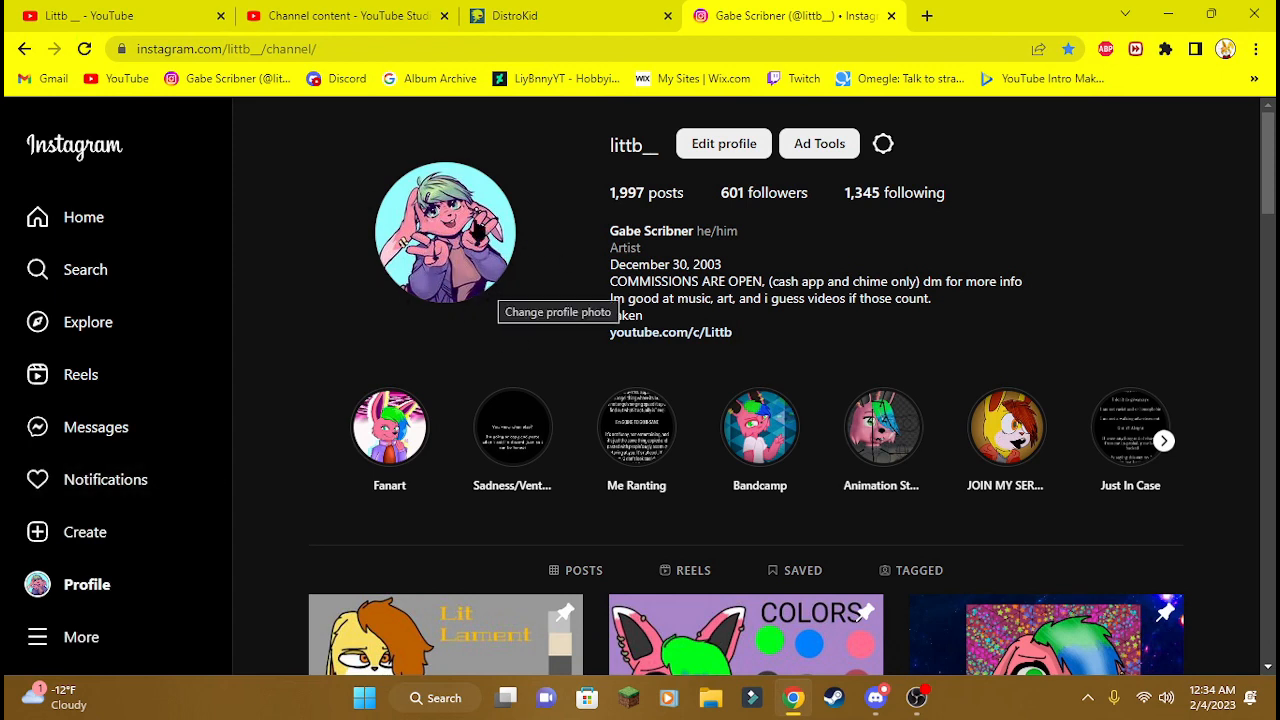
{"action": "left_click", "coordinate": [570, 15]}
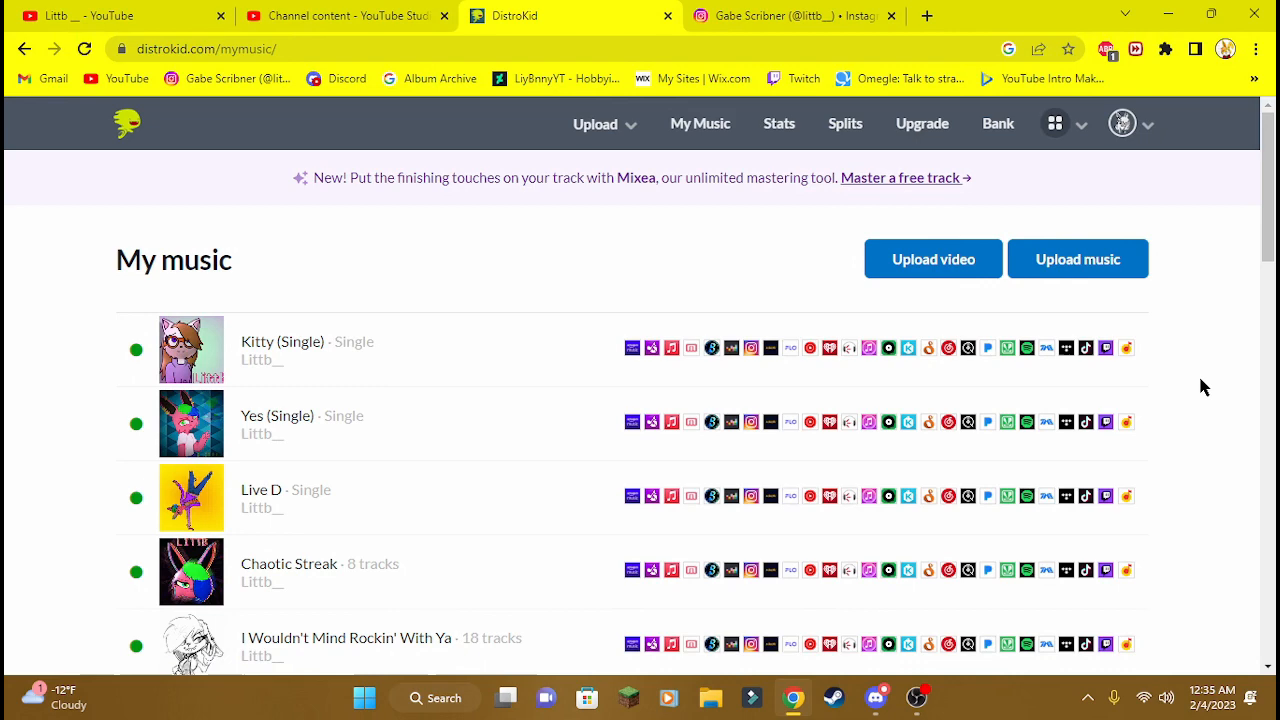
{"action": "mouse_move", "coordinate": [968, 348]}
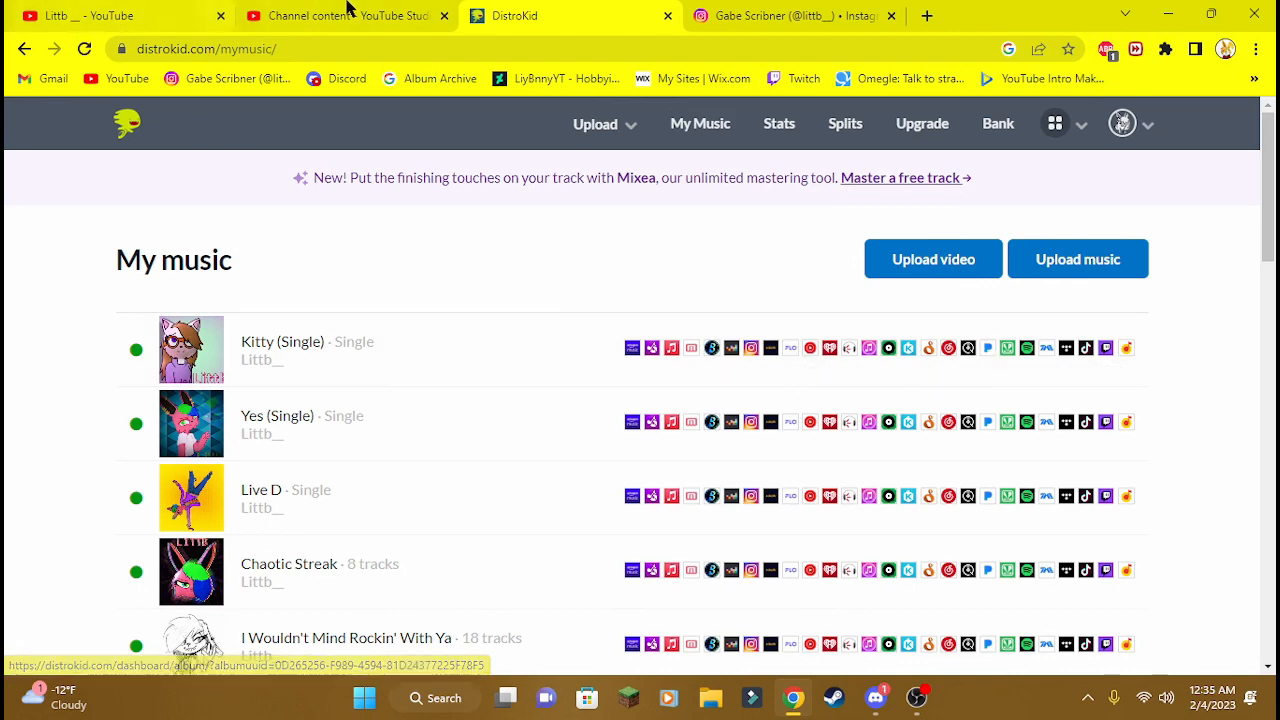
Return to Littb__'s YouTube Community tab with the Spotify announcement post
{"action": "left_click", "coordinate": [110, 15]}
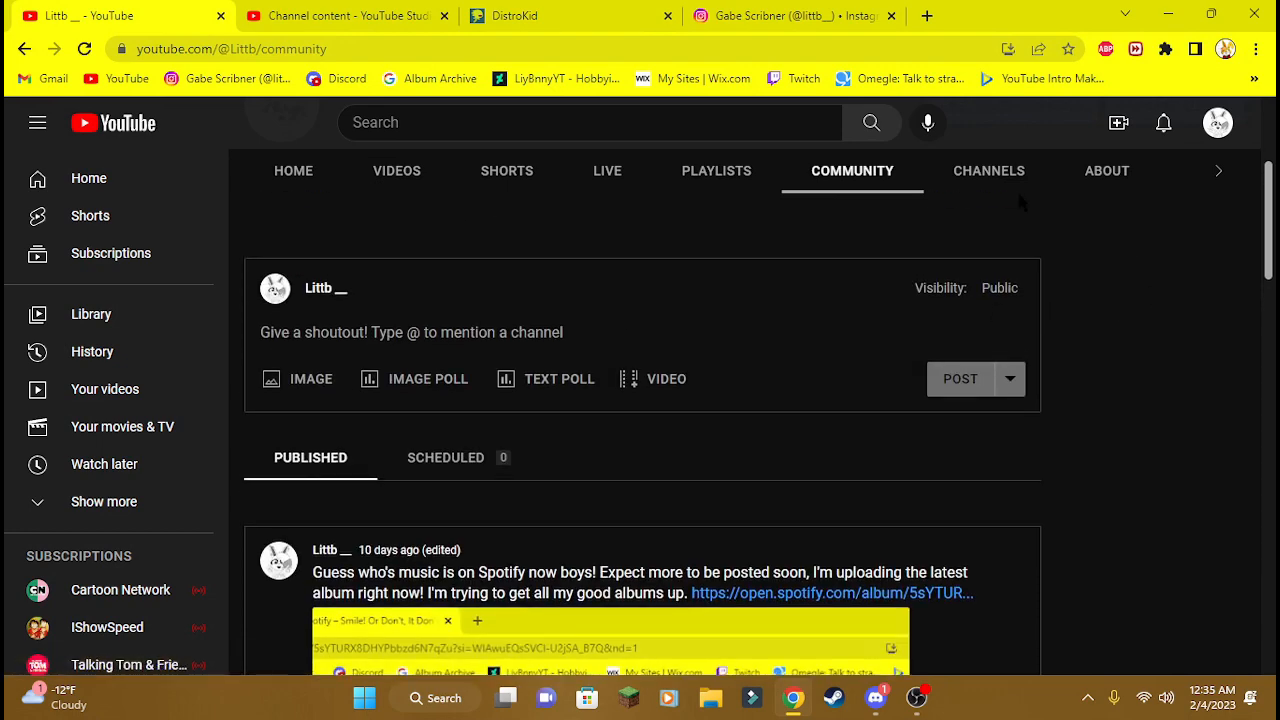
Open the Littb__ - Topic channel from Channels and browse its album and single playlists
{"action": "left_click", "coordinate": [988, 170]}
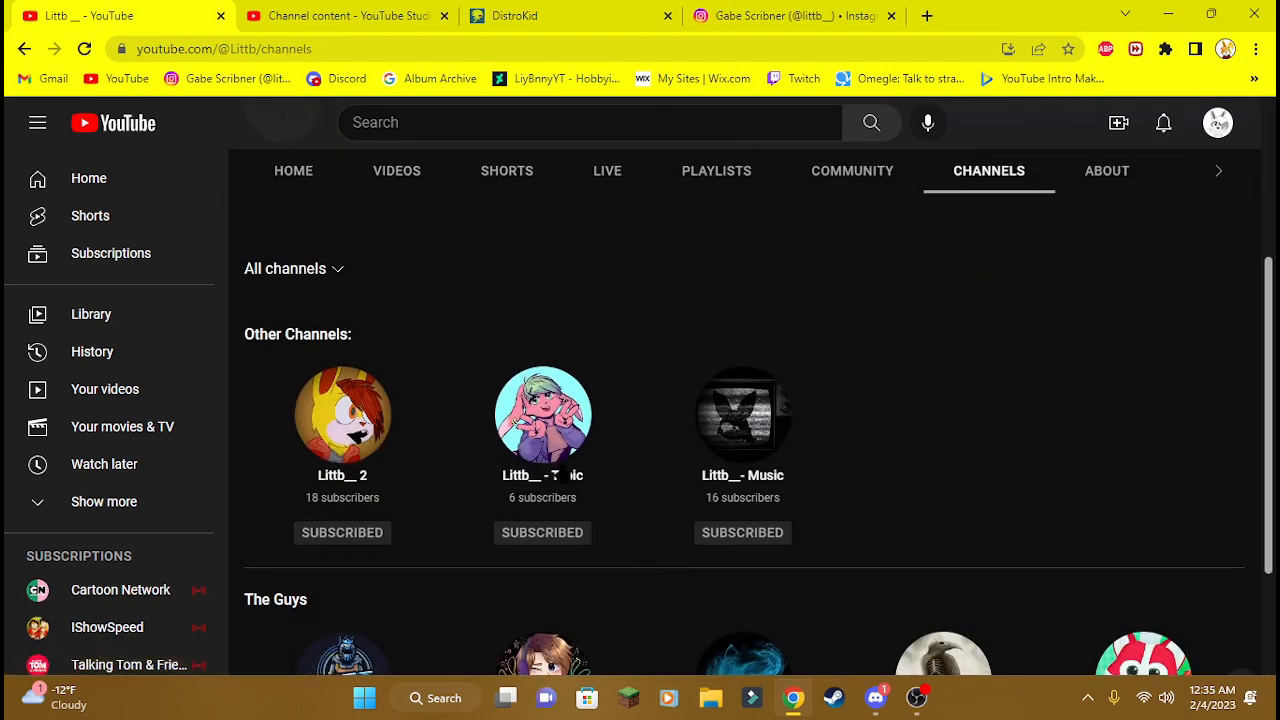
{"action": "left_click", "coordinate": [542, 414]}
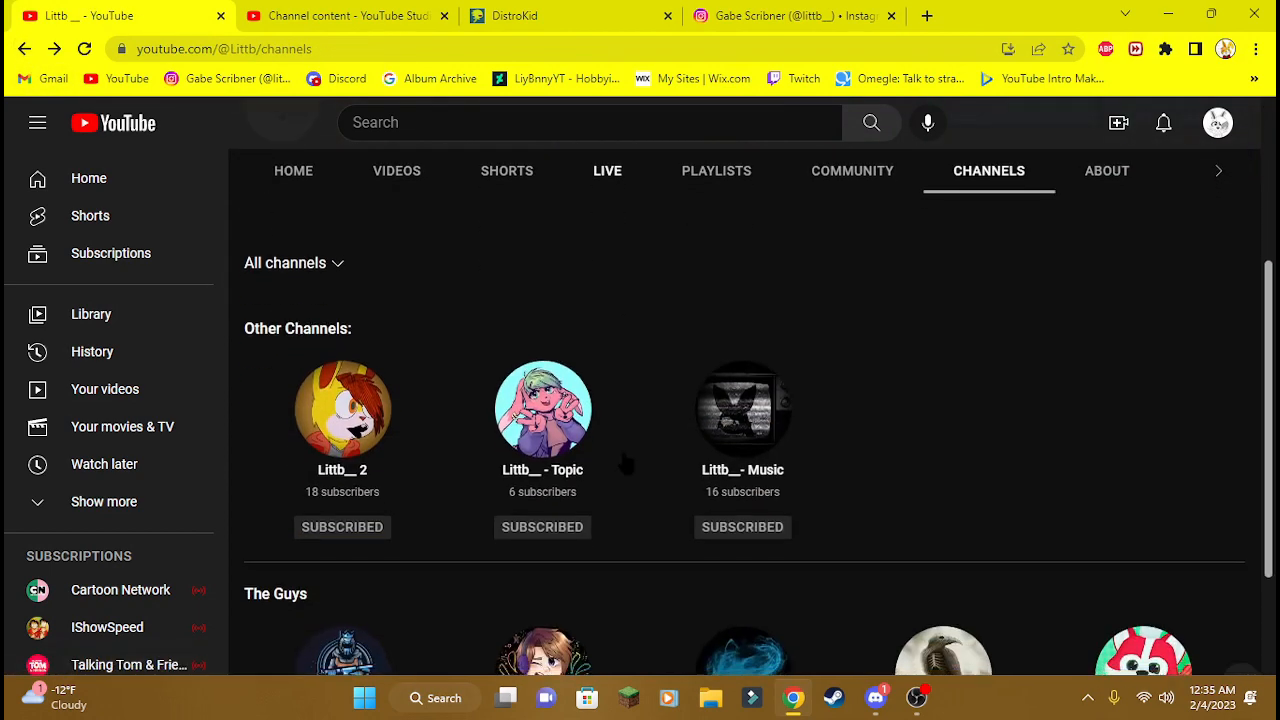
{"action": "scroll", "scroll_direction": "down", "scroll_amount": 3}
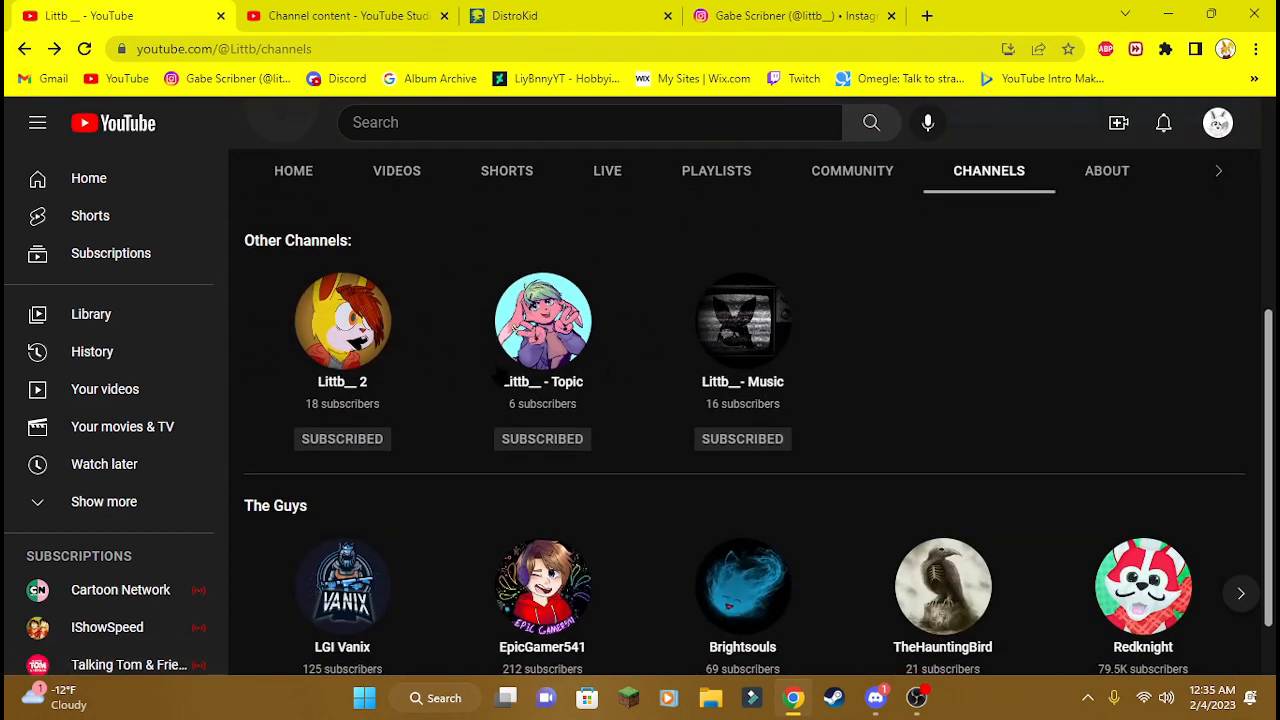
{"action": "left_click", "coordinate": [542, 321]}
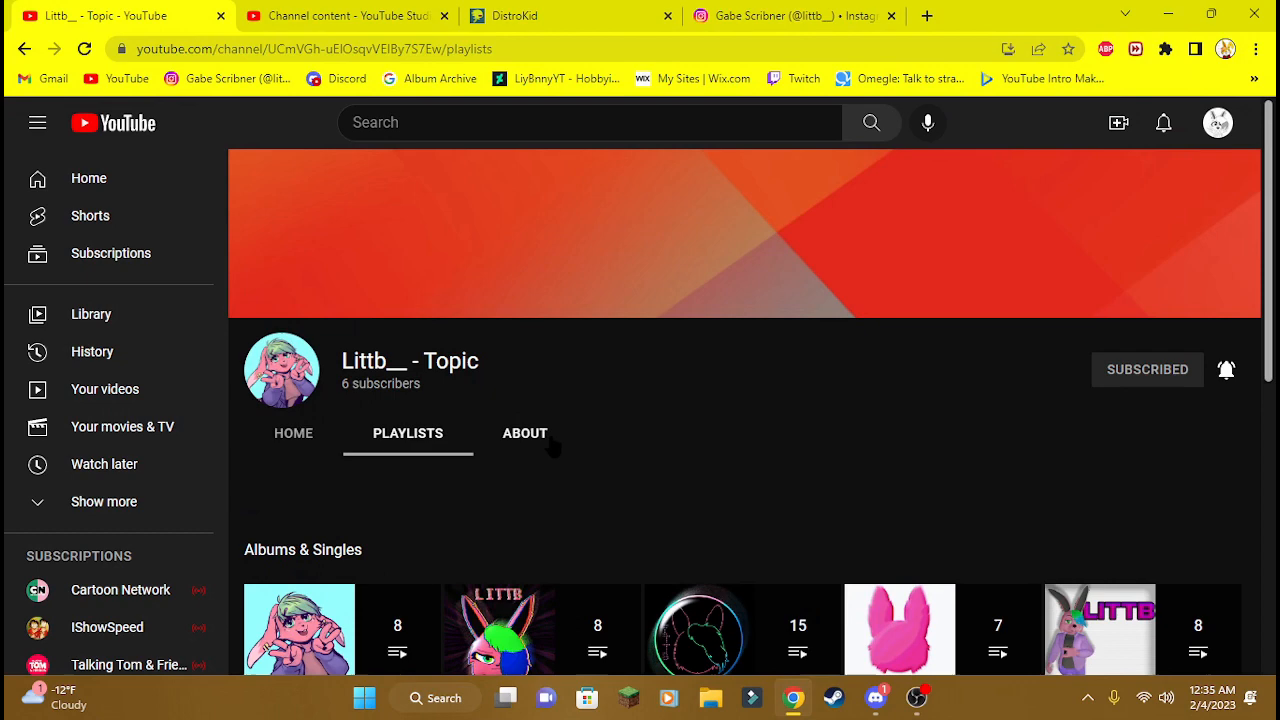
{"action": "scroll", "scroll_direction": "down", "scroll_amount": 3}
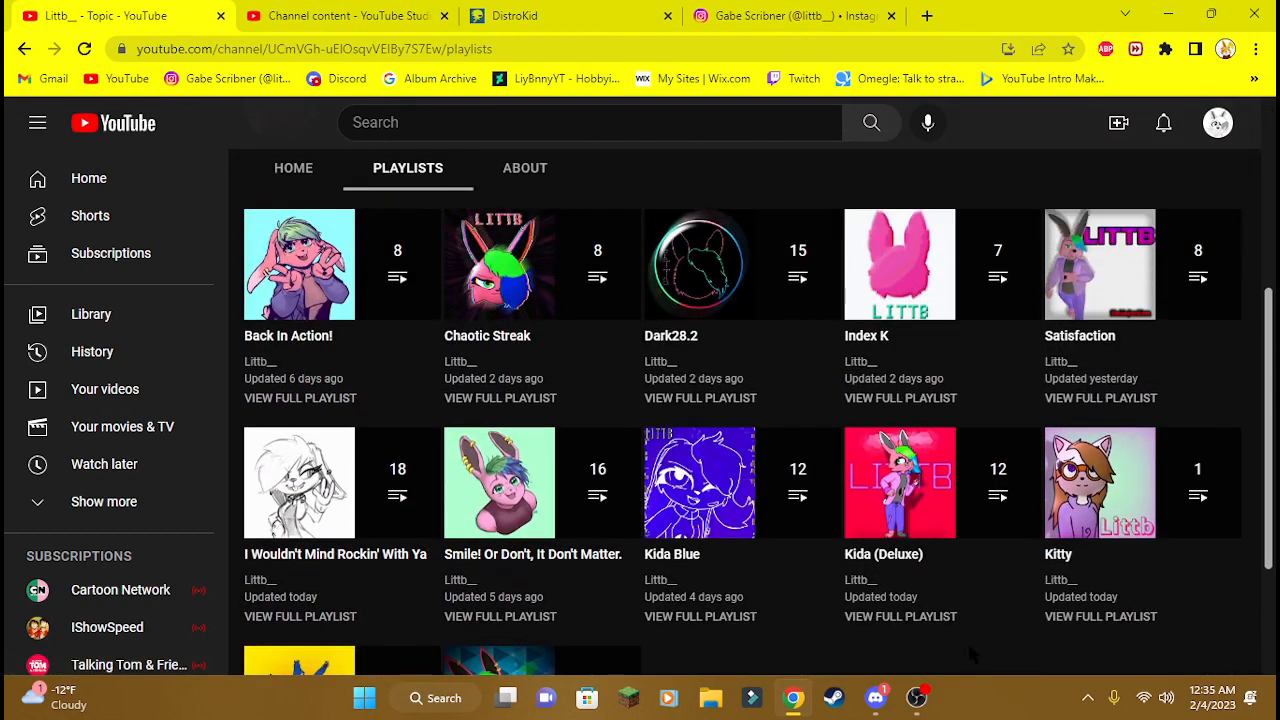
{"action": "scroll", "scroll_direction": "down", "scroll_amount": 3}
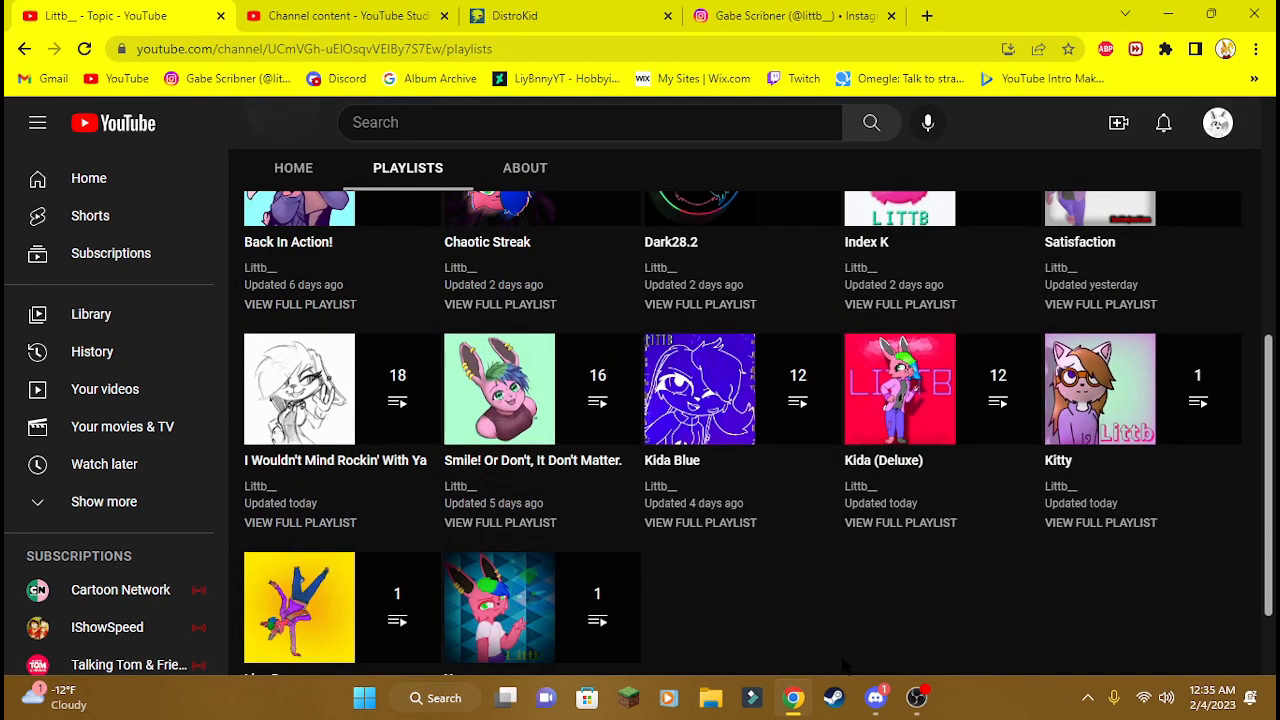
Close the DistroKid and Instagram tabs and list uploaded videos in YouTube Studio
{"action": "left_click", "coordinate": [667, 15]}
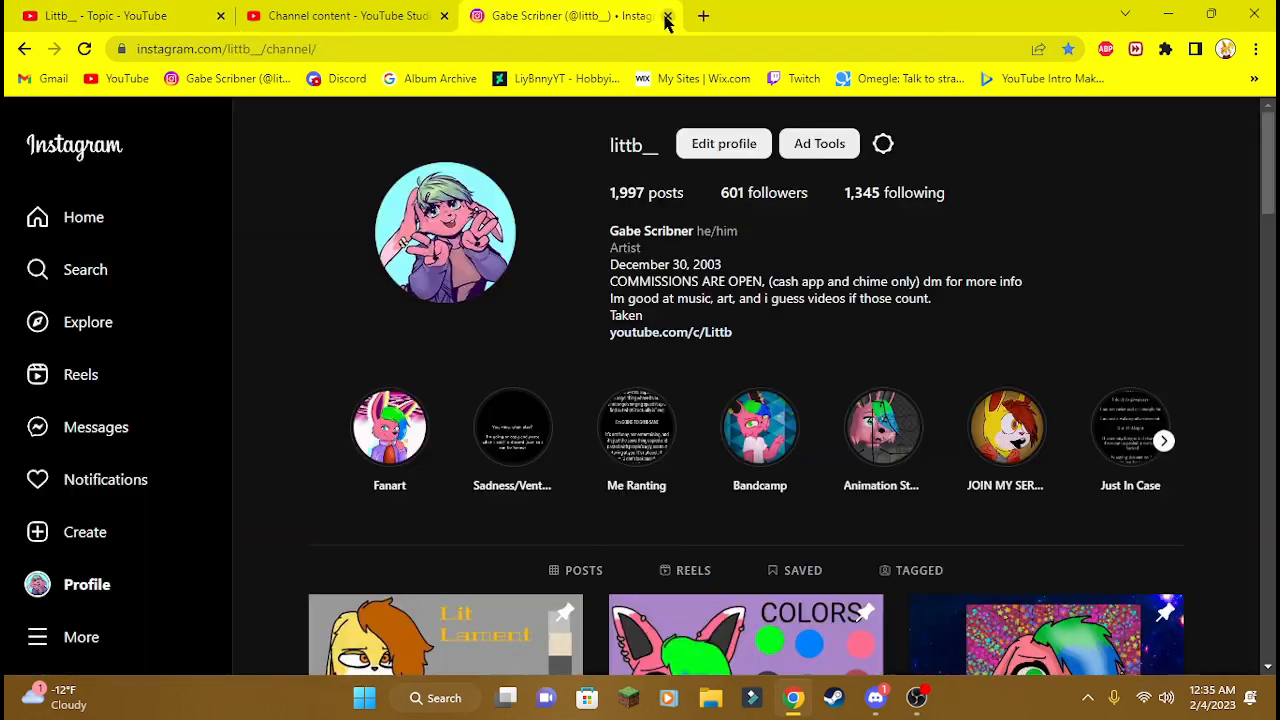
{"action": "left_click", "coordinate": [667, 16]}
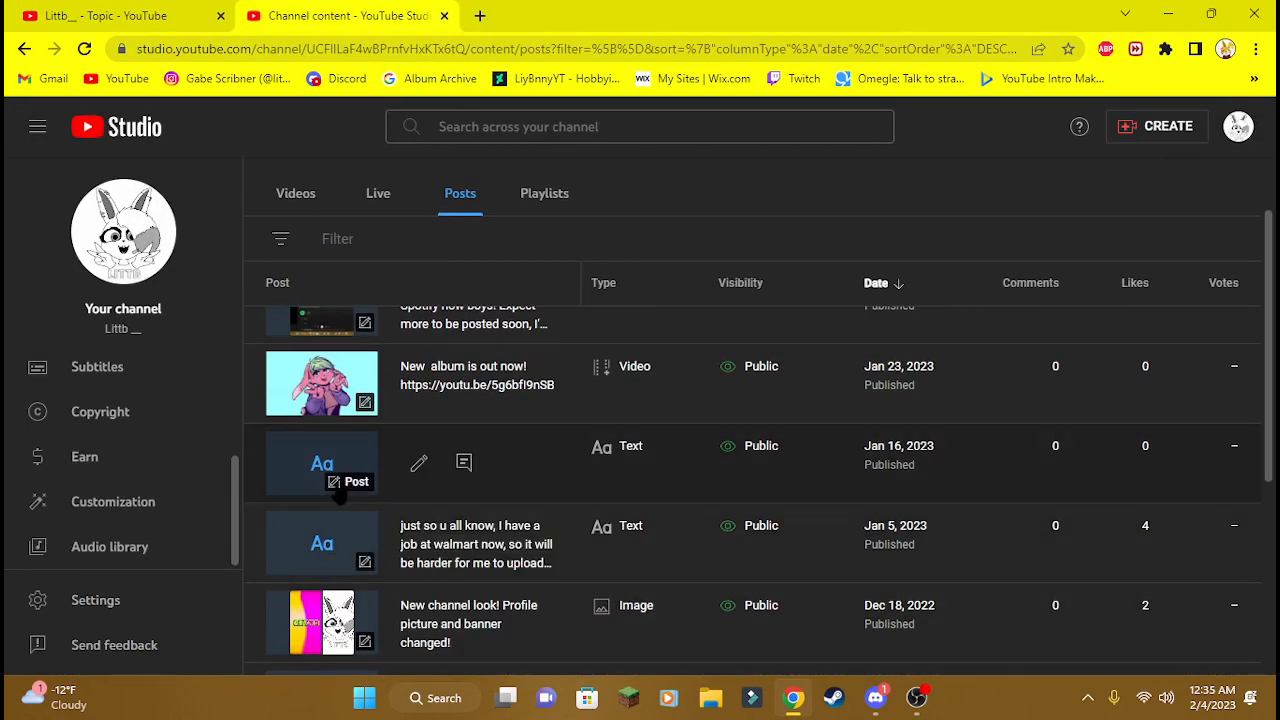
{"action": "left_click", "coordinate": [295, 244]}
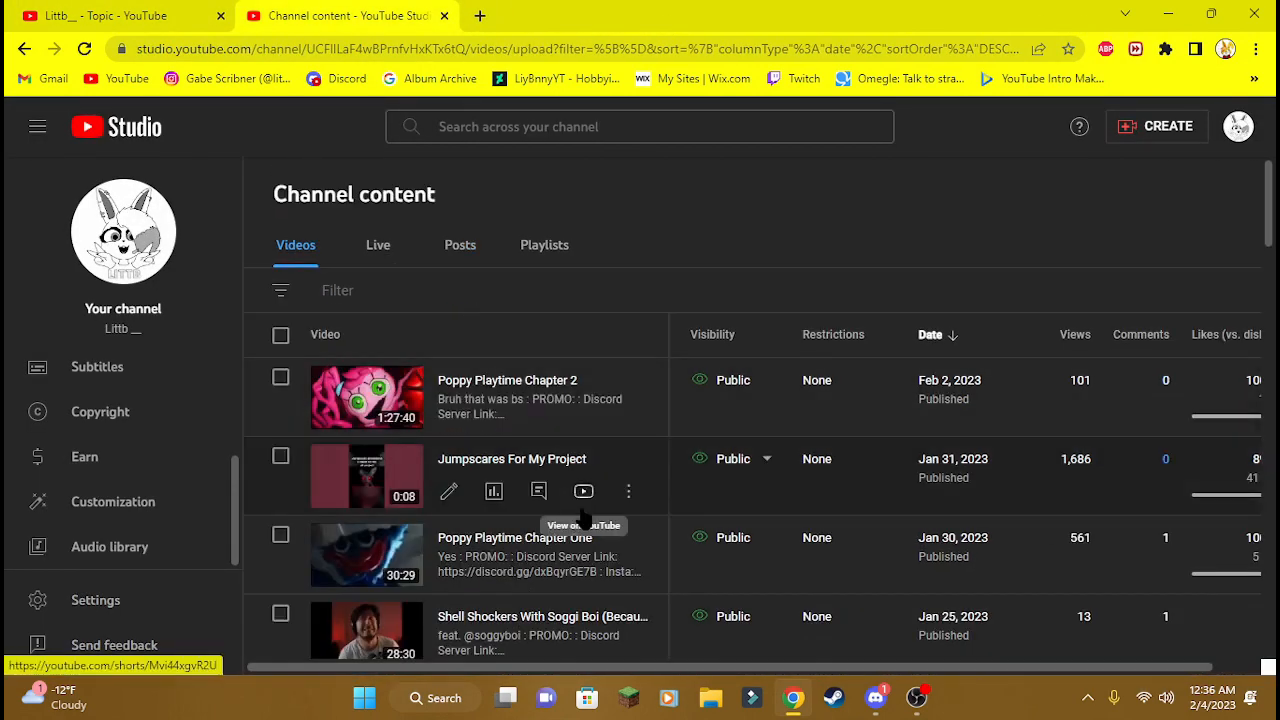